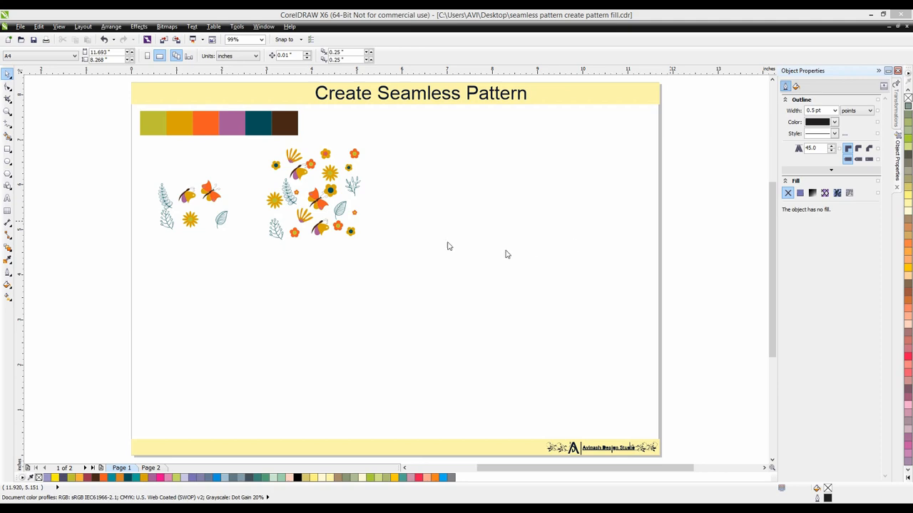
pyautogui.moveTo(408, 235)
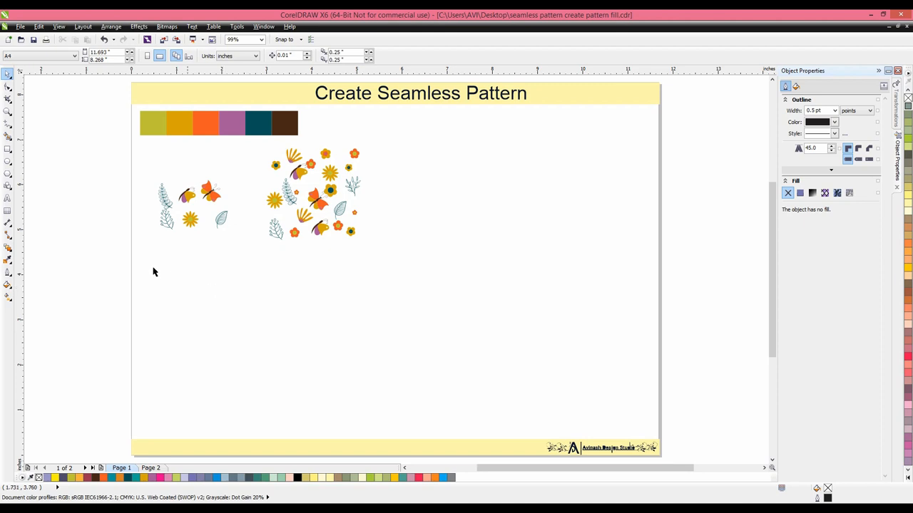
# Draw a square tile frame about 1.86 inches across beside the floral motifs and select it
pyautogui.click(8, 150)
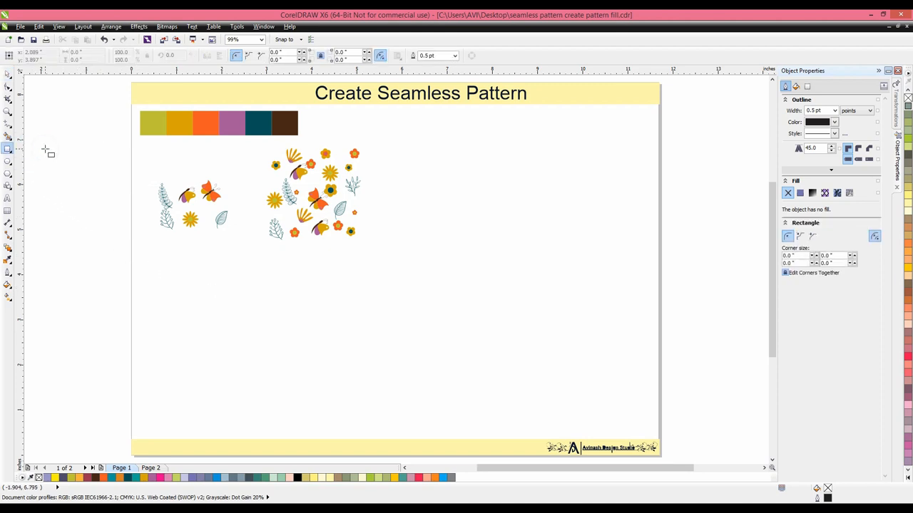
pyautogui.moveTo(416, 182)
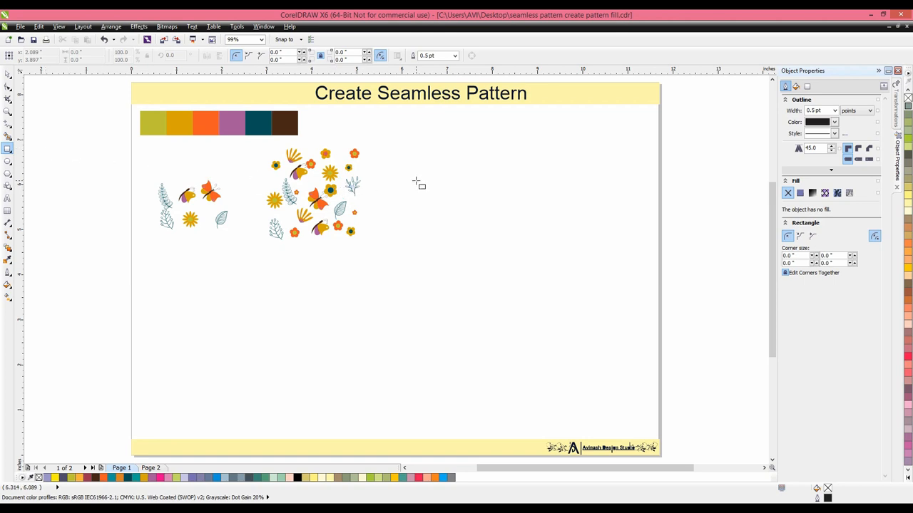
pyautogui.moveTo(412, 177); pyautogui.dragTo(501, 262)
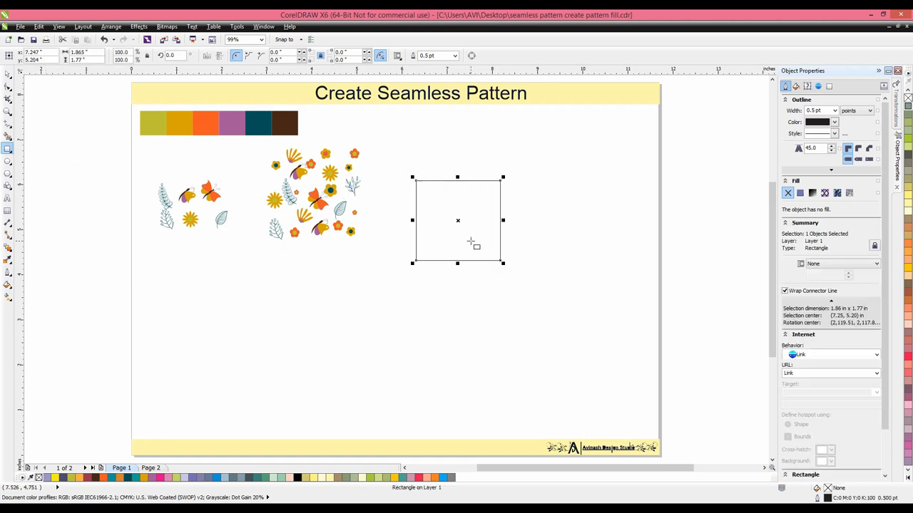
pyautogui.moveTo(462, 240)
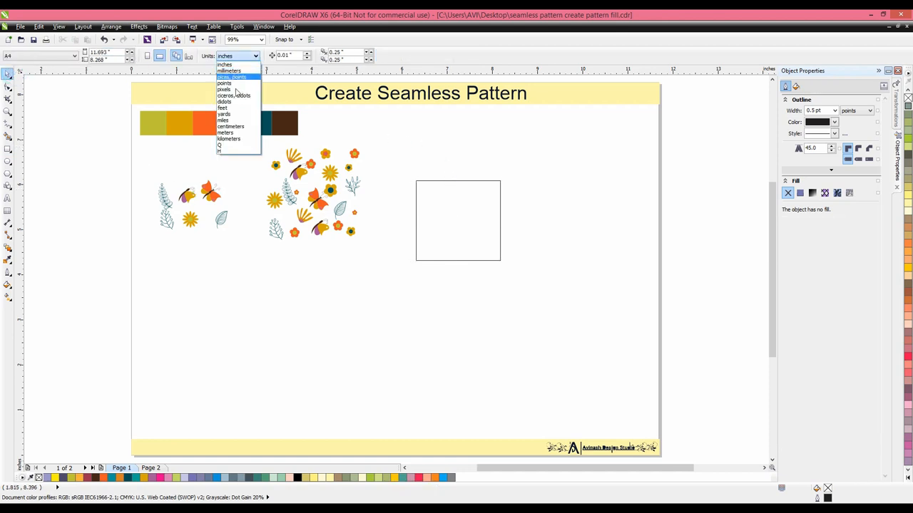
pyautogui.click(225, 64)
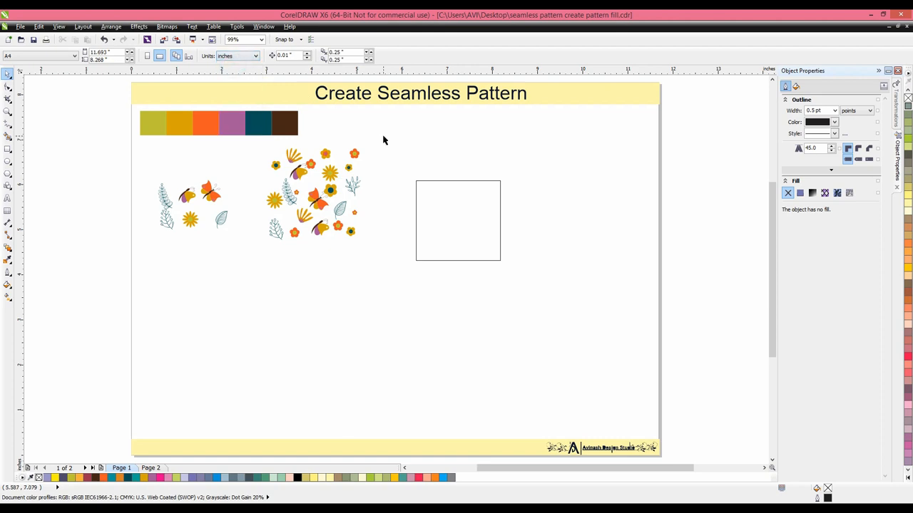
pyautogui.click(458, 220)
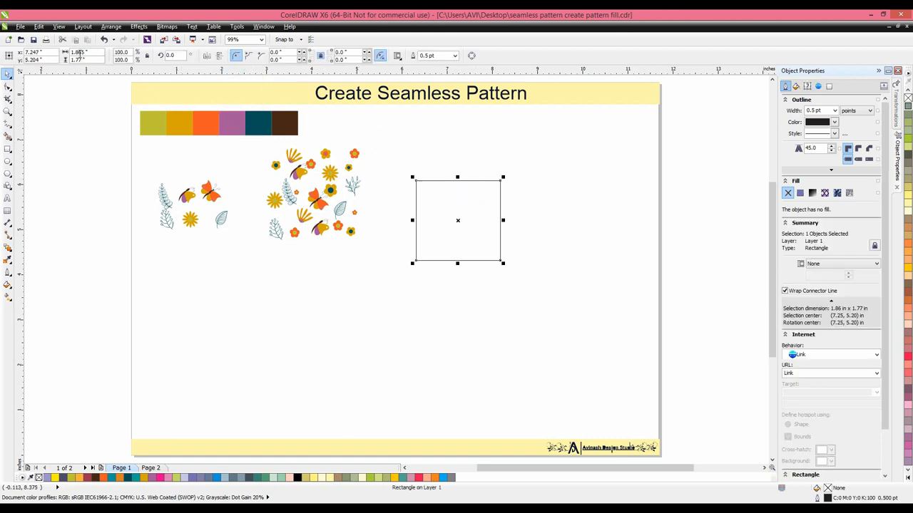
pyautogui.moveTo(85, 54)
pyautogui.write('2')
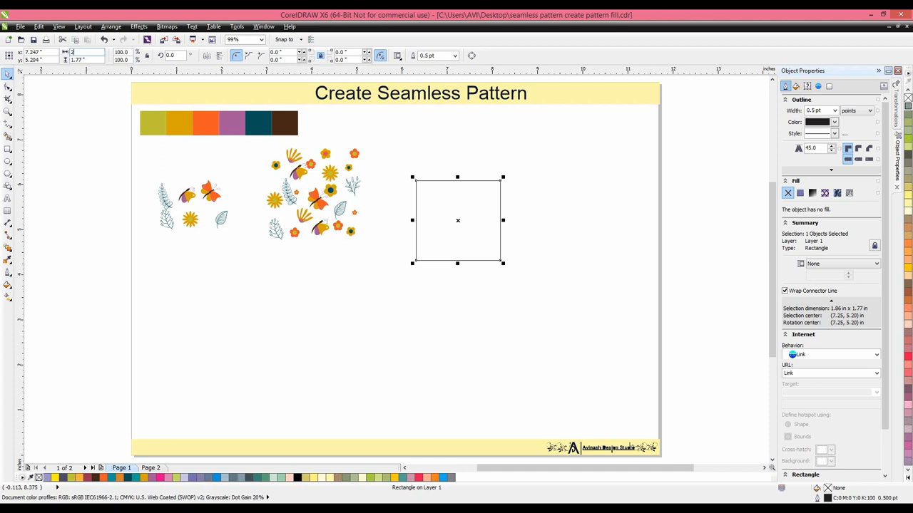
pyautogui.click(82, 60)
pyautogui.write('2')
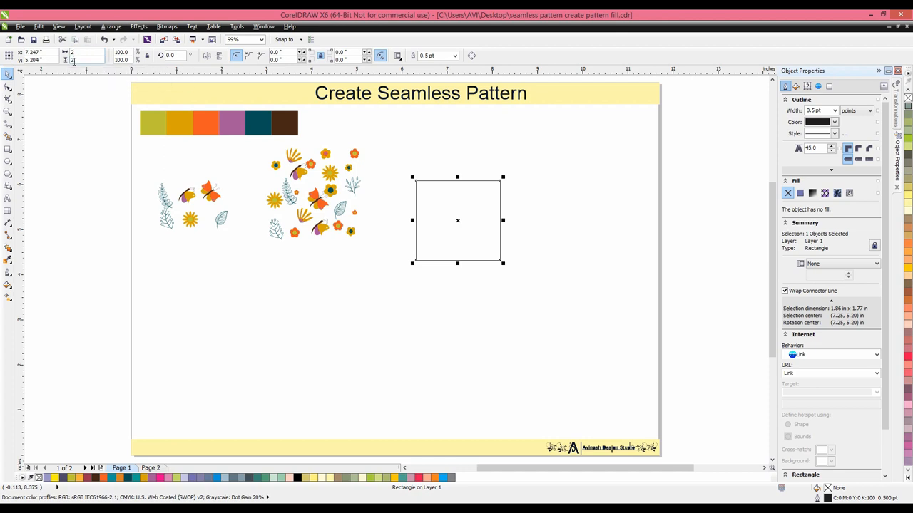
pyautogui.moveTo(74, 60)
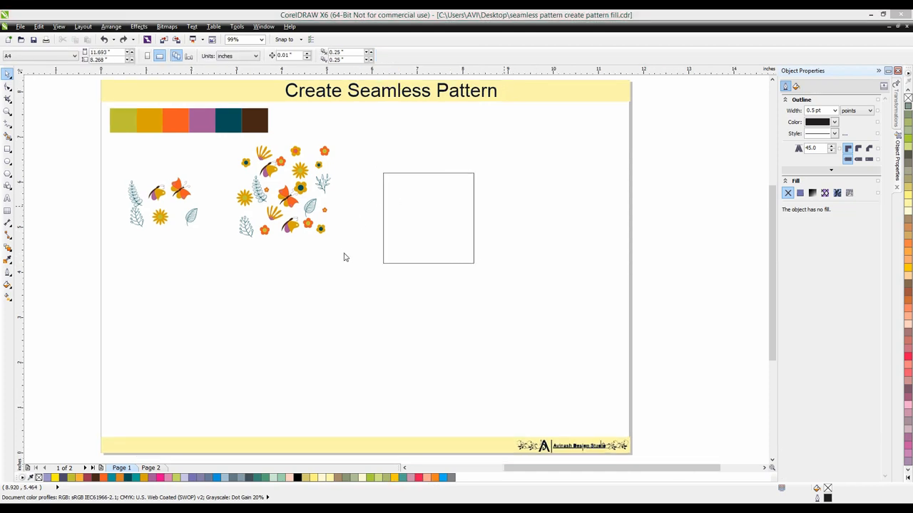
pyautogui.moveTo(345, 249)
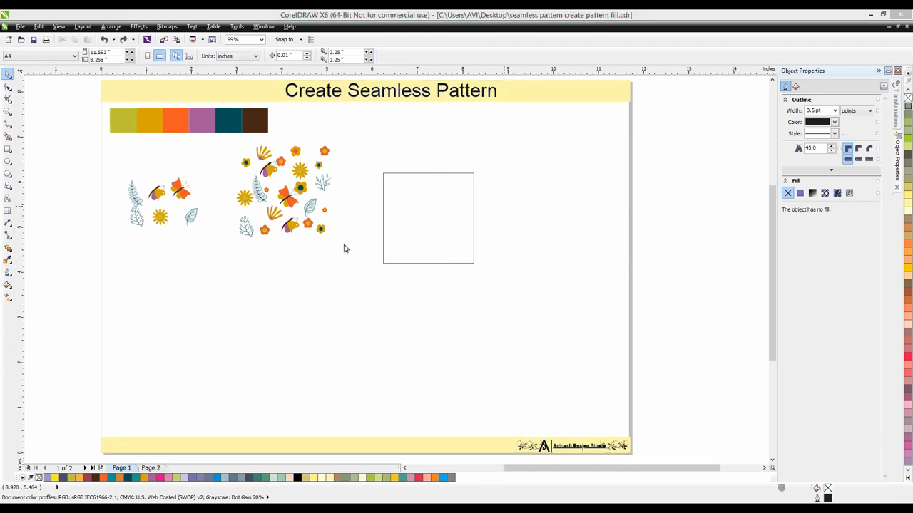
# Move the floral cluster into the square and pick out a single leaf to reposition
pyautogui.click(355, 264)
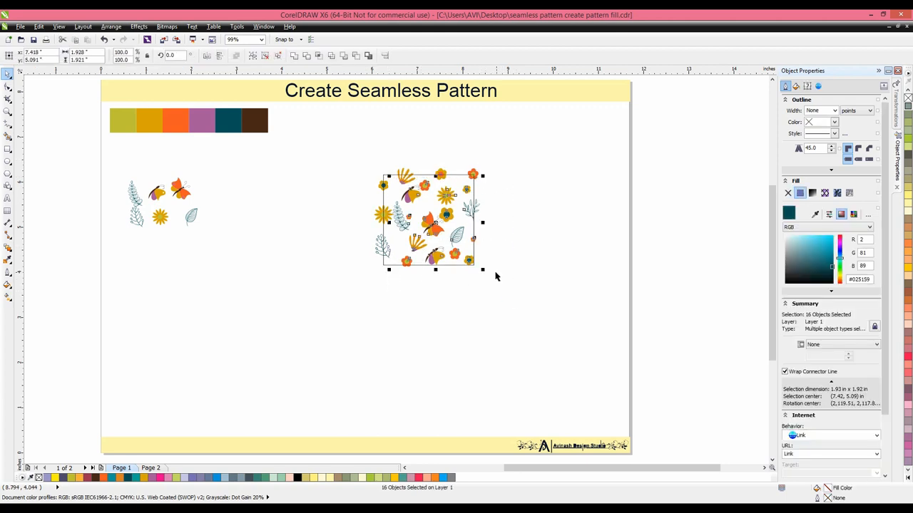
pyautogui.moveTo(482, 273); pyautogui.dragTo(478, 264)
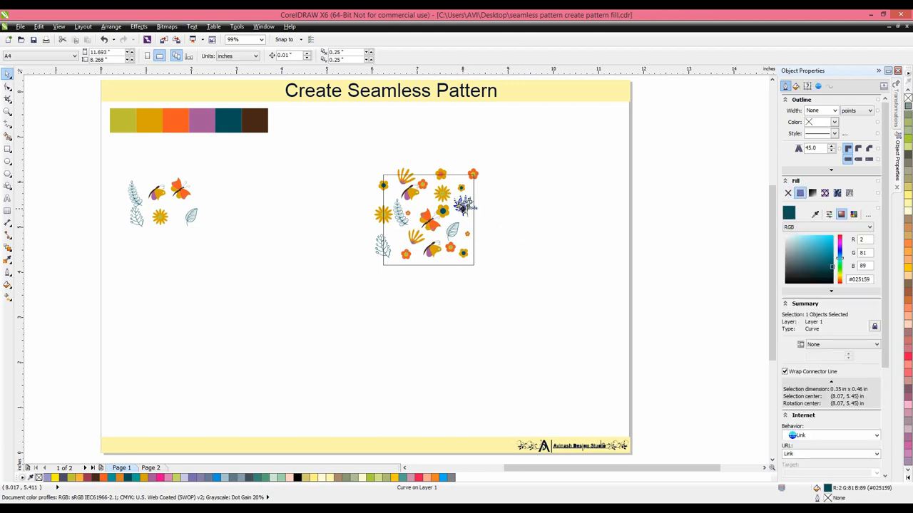
pyautogui.click(464, 234)
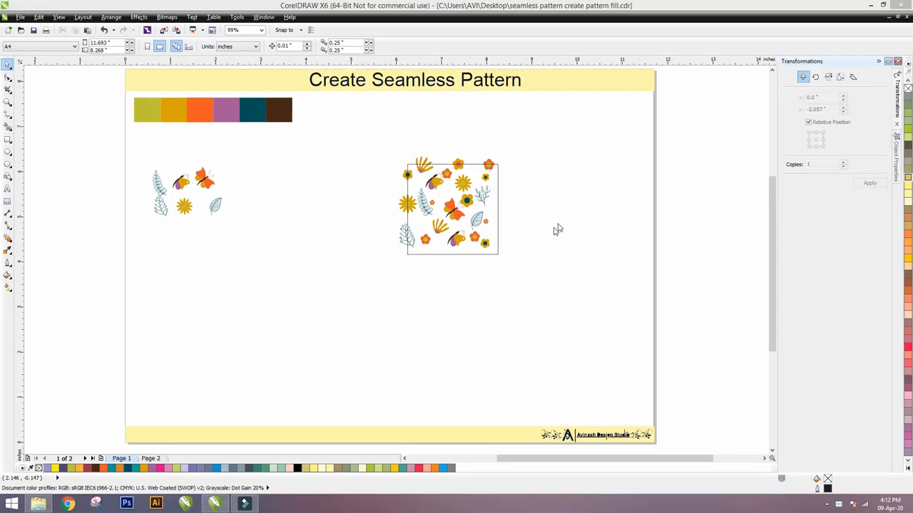
pyautogui.moveTo(57, 116)
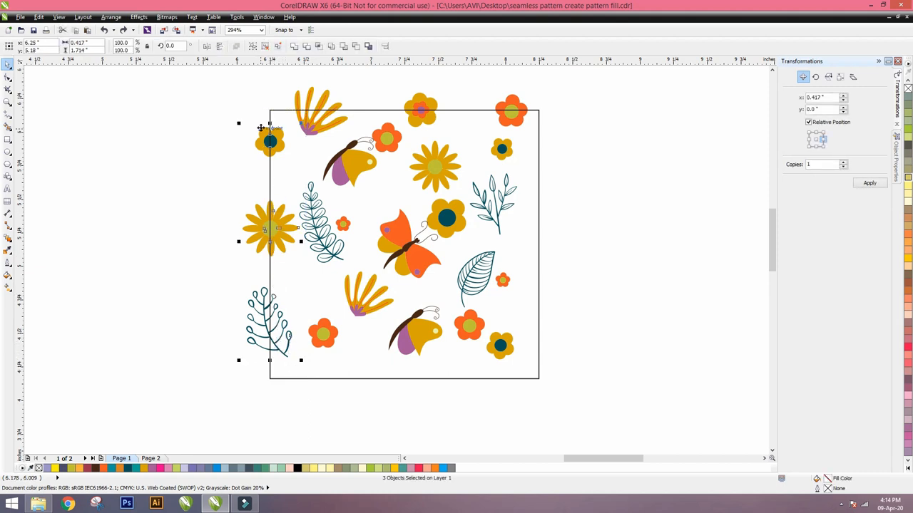
pyautogui.moveTo(155, 63)
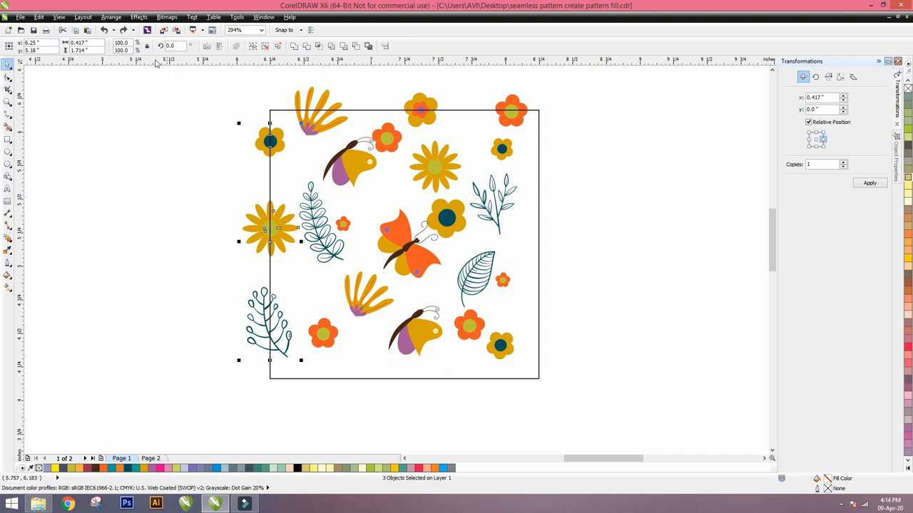
# Copy the left-edge motifs 2 inches right using Arrange > Transformations > Position with H = 2
pyautogui.click(111, 17)
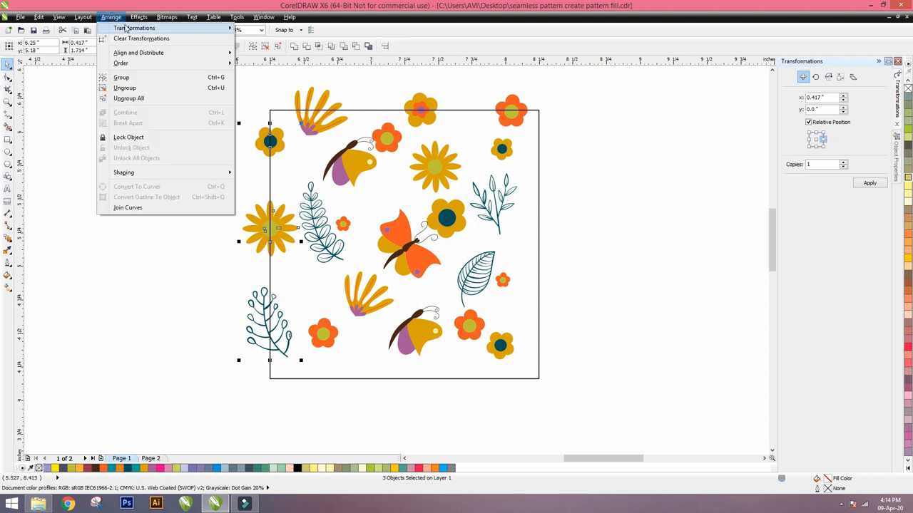
pyautogui.moveTo(134, 29)
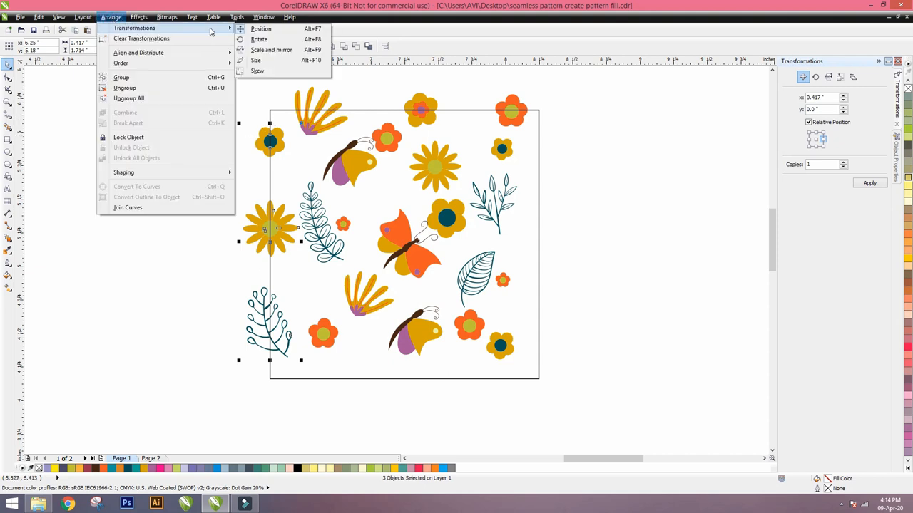
pyautogui.moveTo(261, 28)
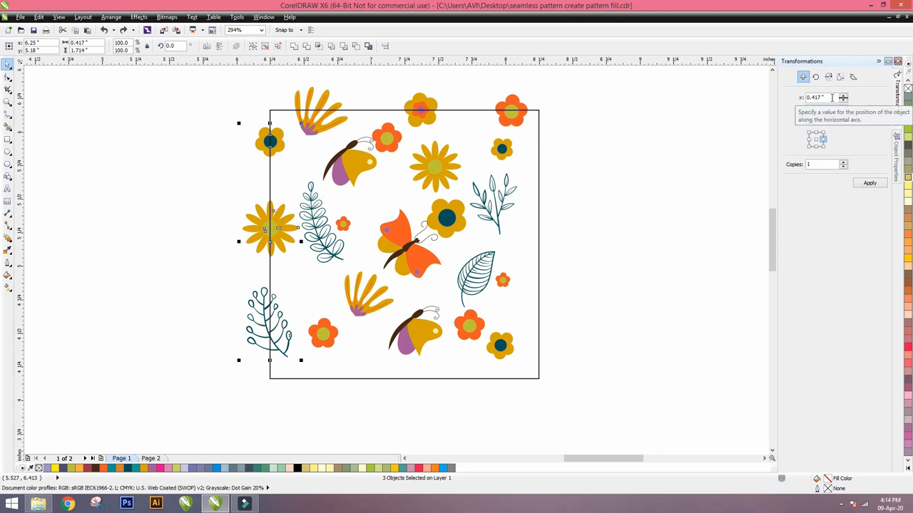
pyautogui.click(818, 97)
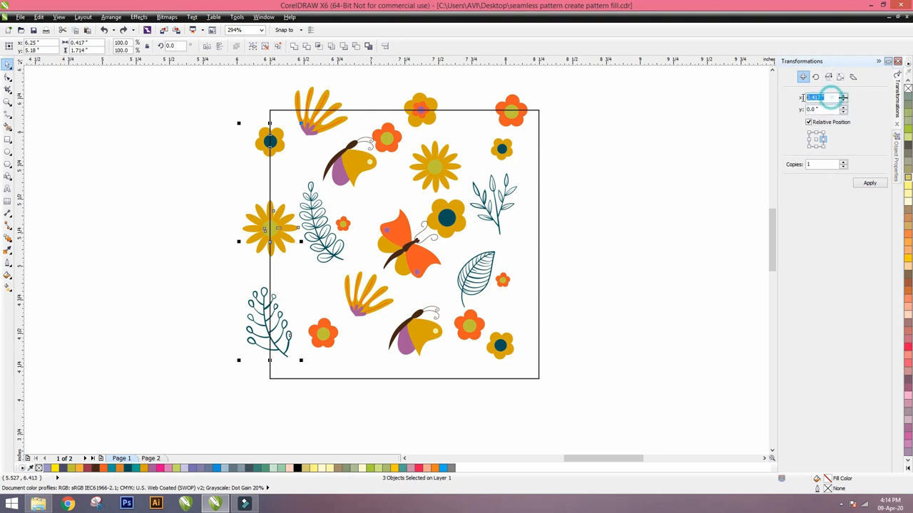
pyautogui.write('2')
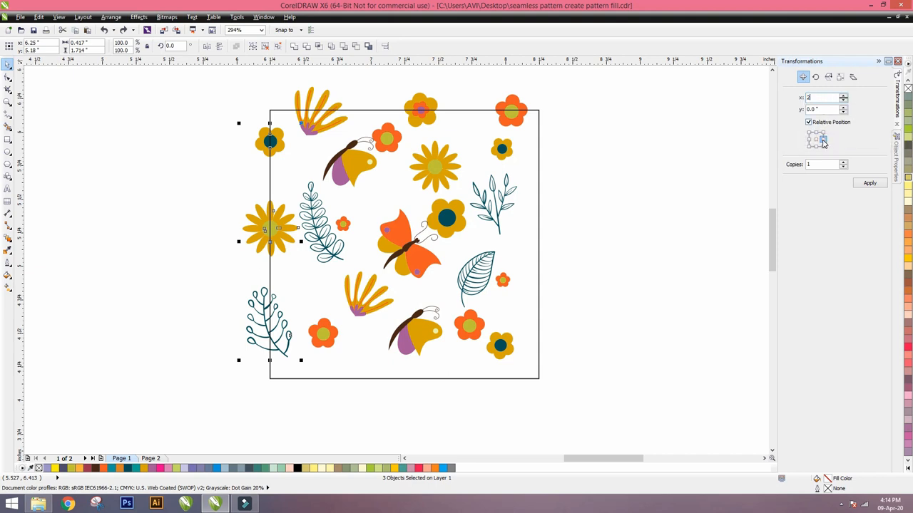
pyautogui.moveTo(822, 141)
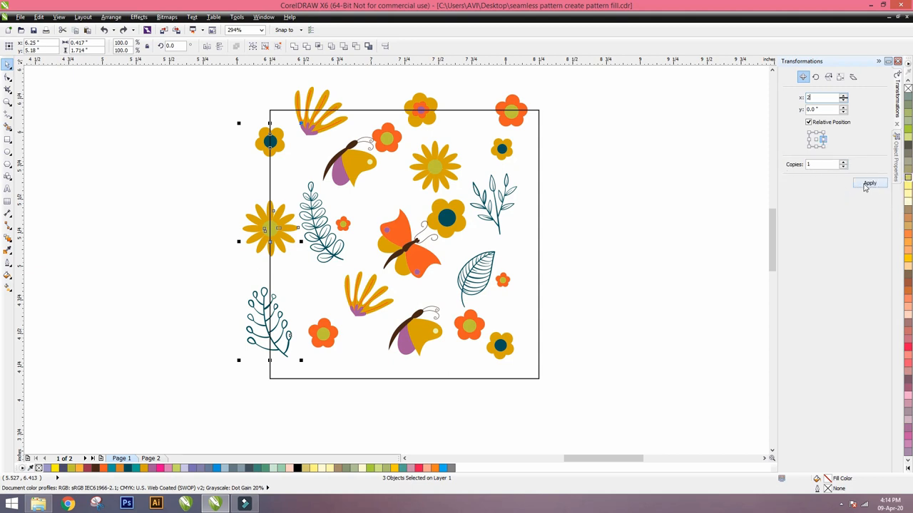
pyautogui.click(870, 182)
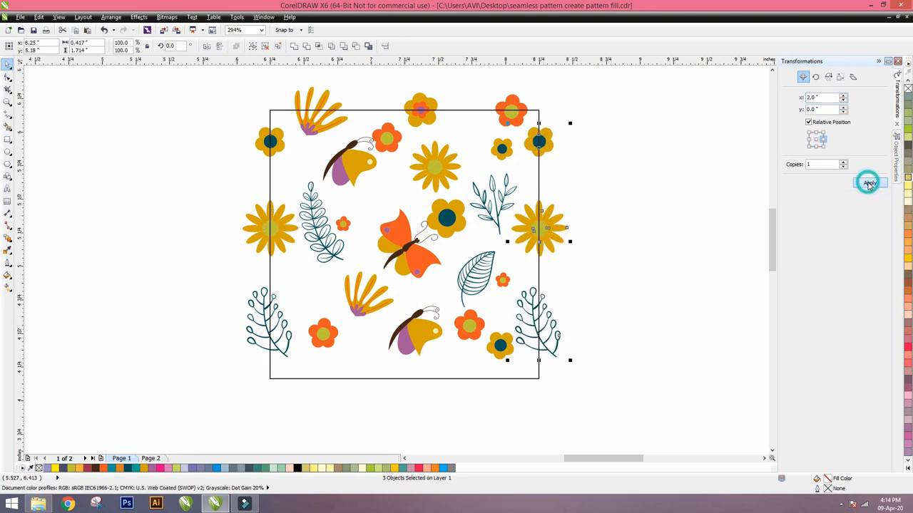
pyautogui.click(869, 183)
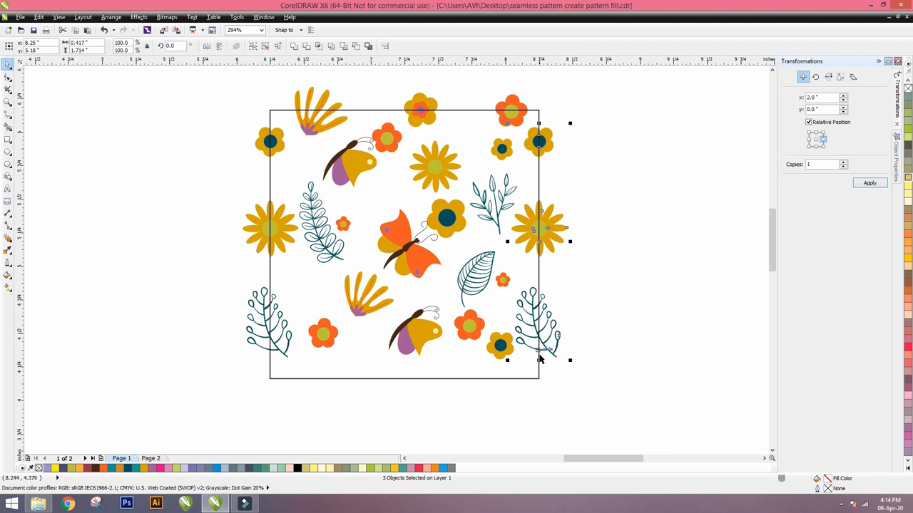
pyautogui.moveTo(559, 135)
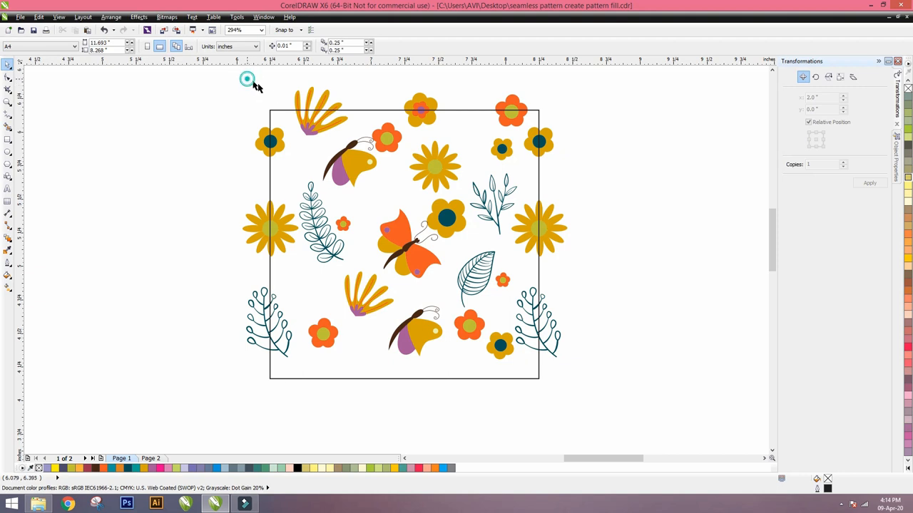
# Copy the top-edge motifs down with a relative vertical offset of -2 from the lower-centre anchor
pyautogui.moveTo(248, 78); pyautogui.dragTo(554, 140)
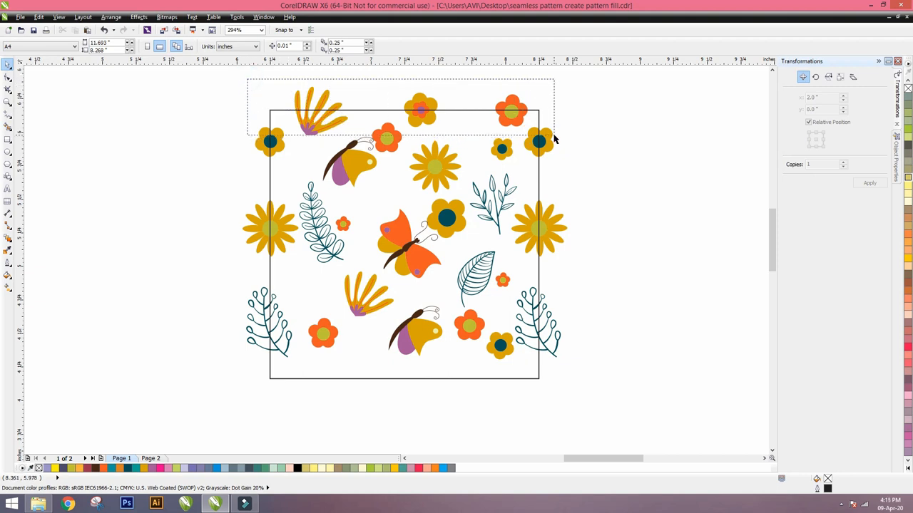
pyautogui.moveTo(558, 143)
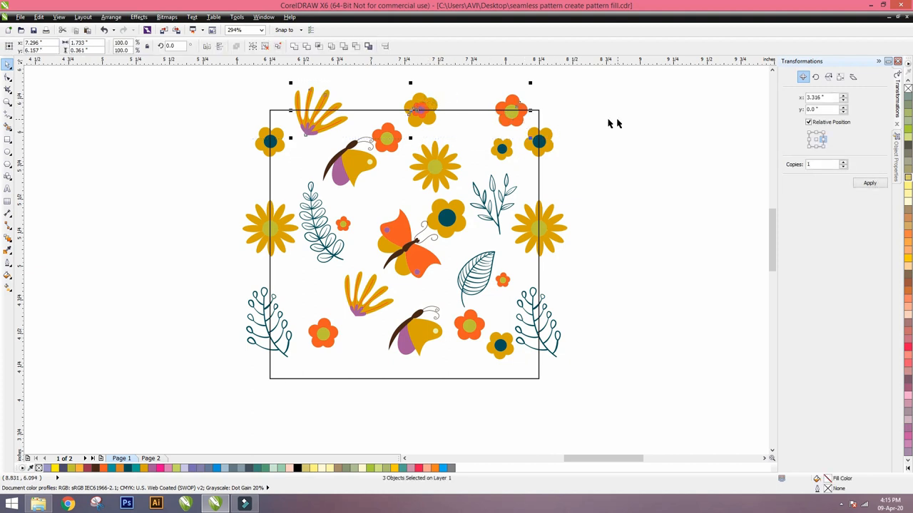
pyautogui.click(816, 141)
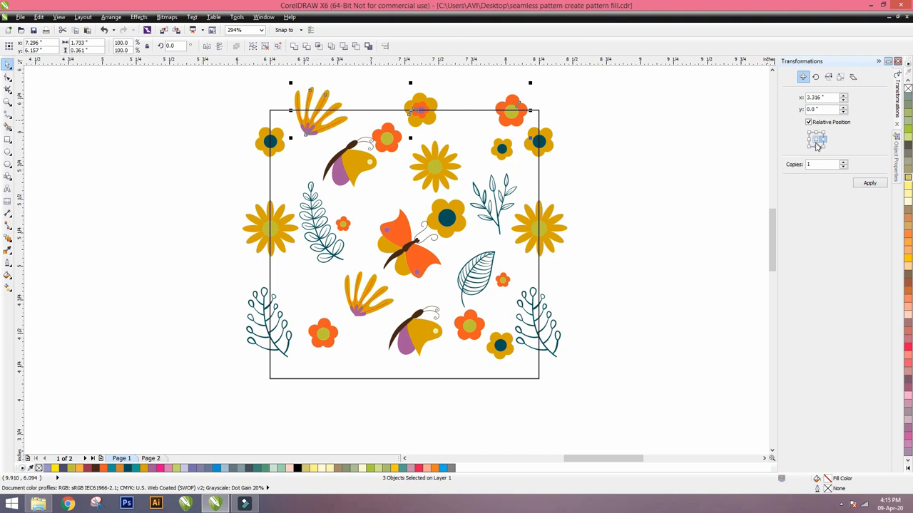
pyautogui.moveTo(815, 145)
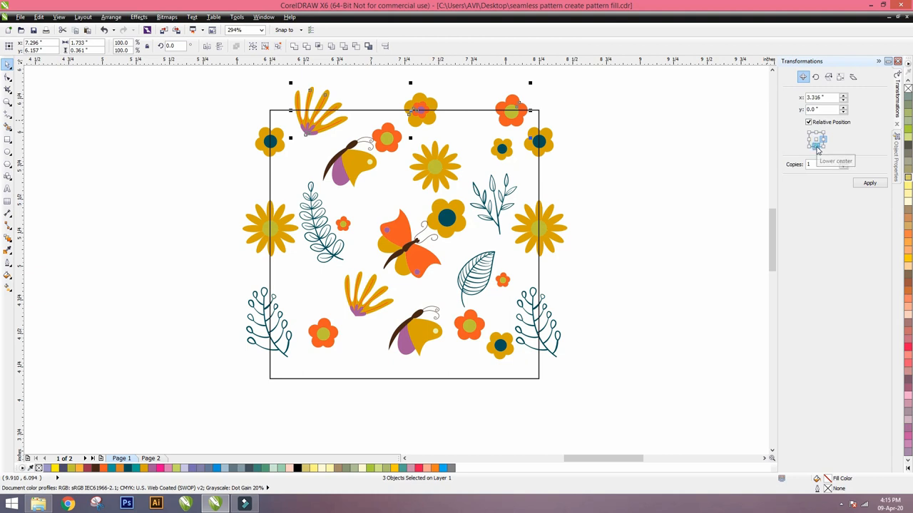
pyautogui.click(816, 145)
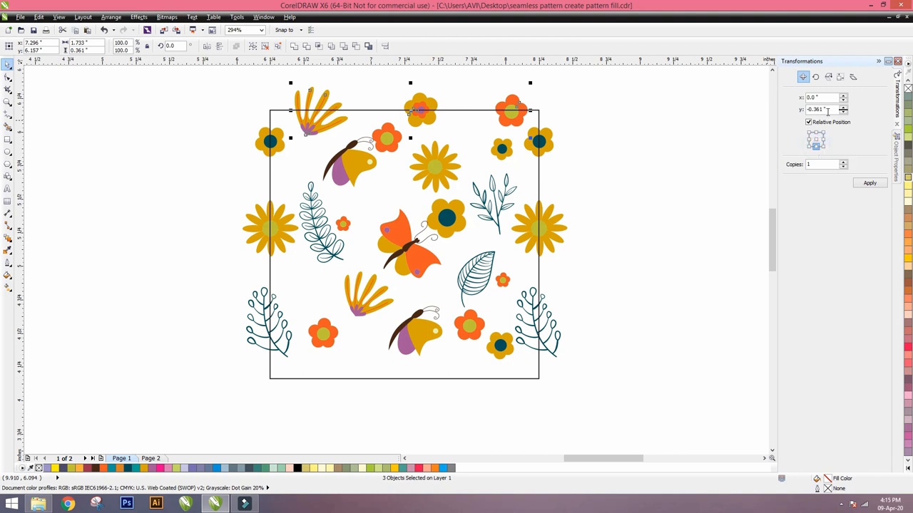
pyautogui.tripleClick(816, 109)
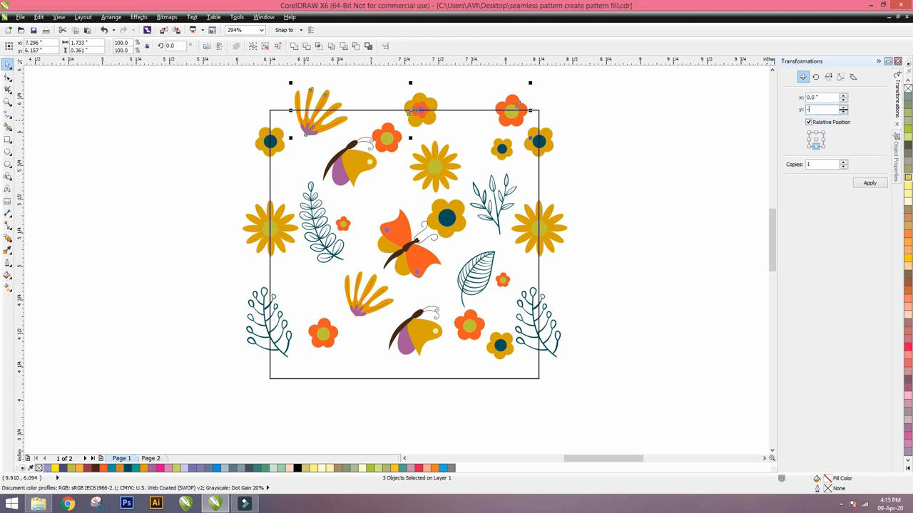
pyautogui.write('-2')
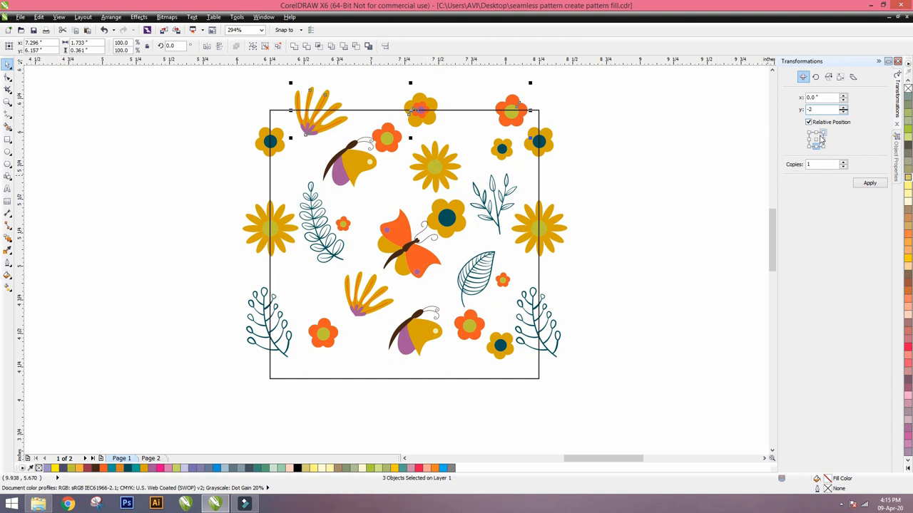
pyautogui.moveTo(815, 147)
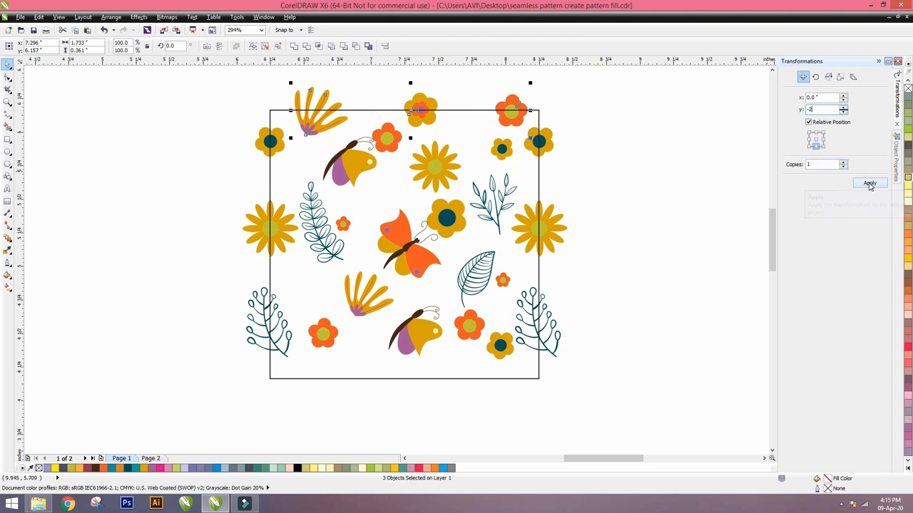
pyautogui.click(870, 182)
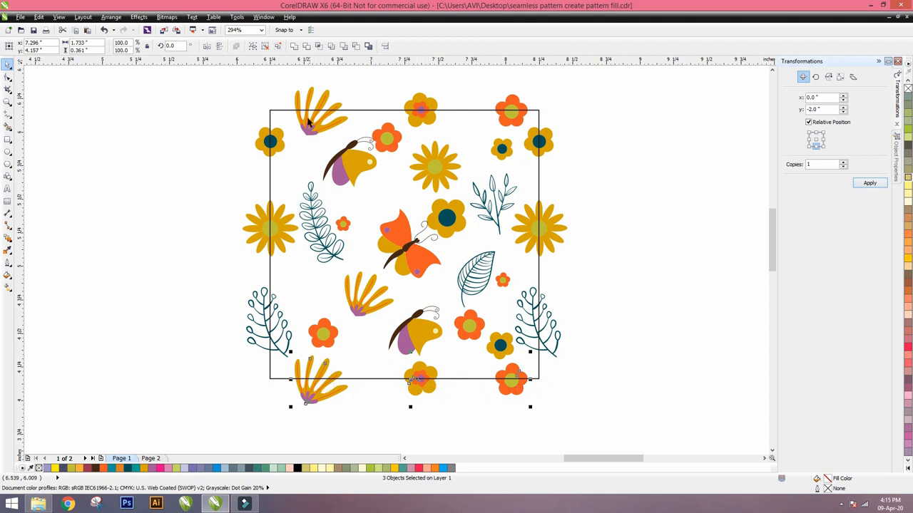
pyautogui.moveTo(459, 203)
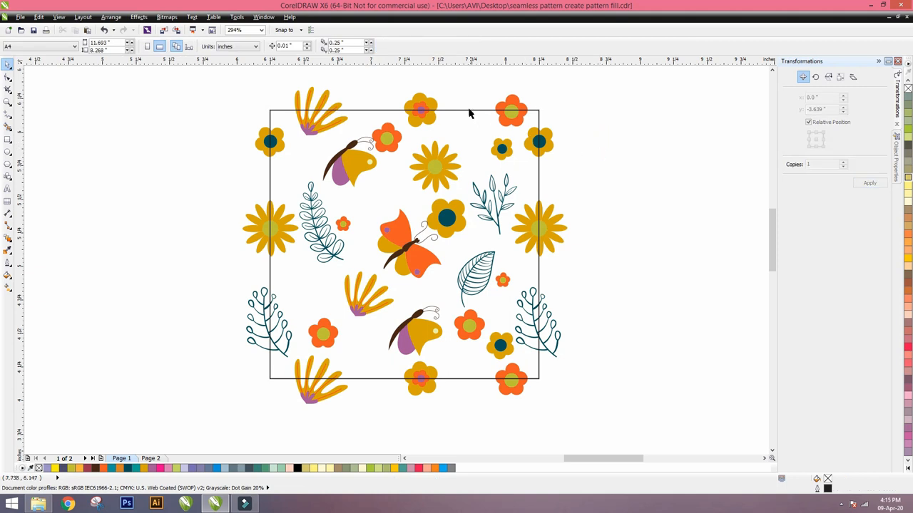
# Group the 28 flower, leaf and butterfly motifs, keeping the square frame separate
pyautogui.click(468, 108)
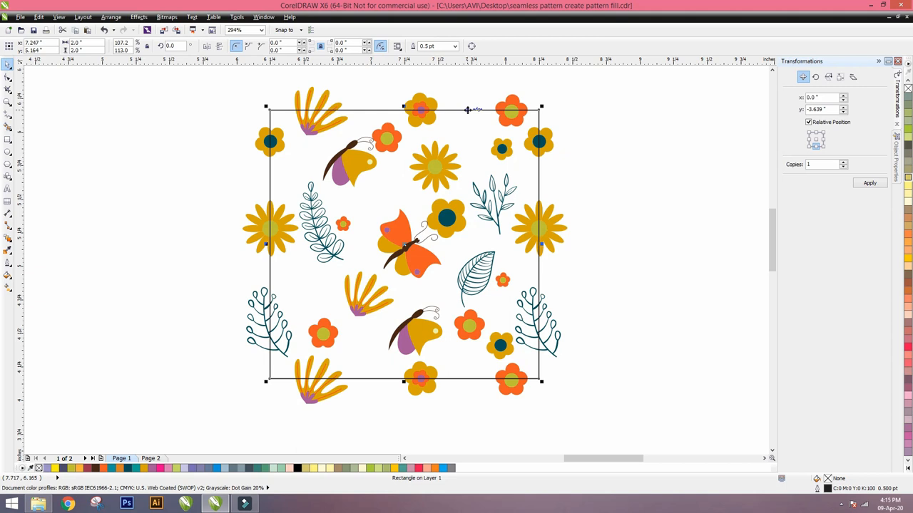
pyautogui.moveTo(468, 112)
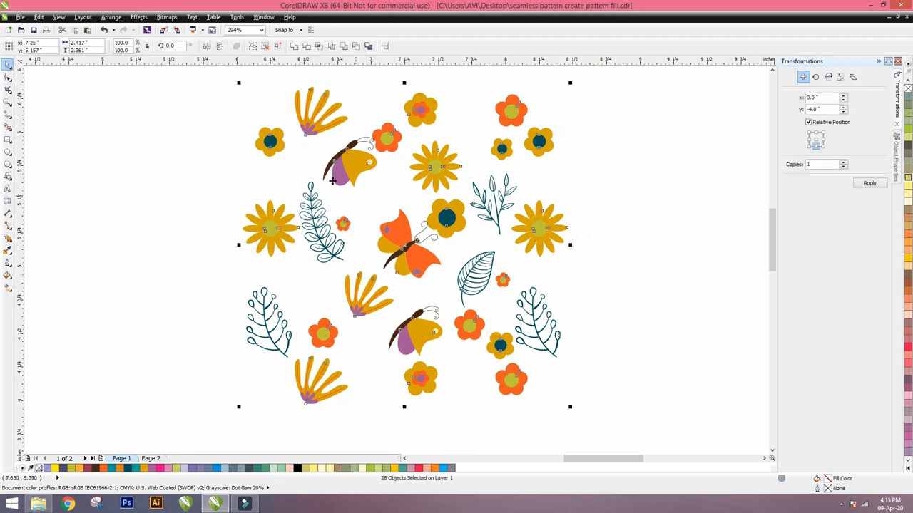
pyautogui.moveTo(211, 134)
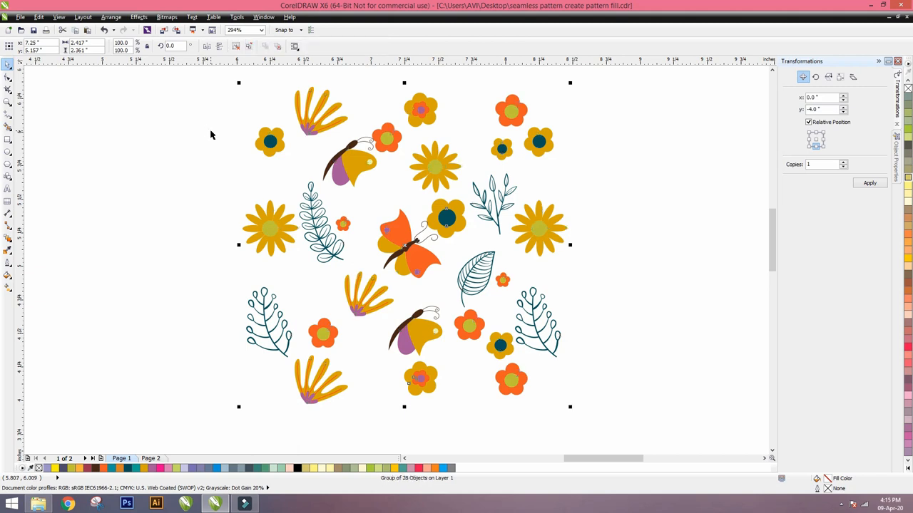
pyautogui.moveTo(224, 141)
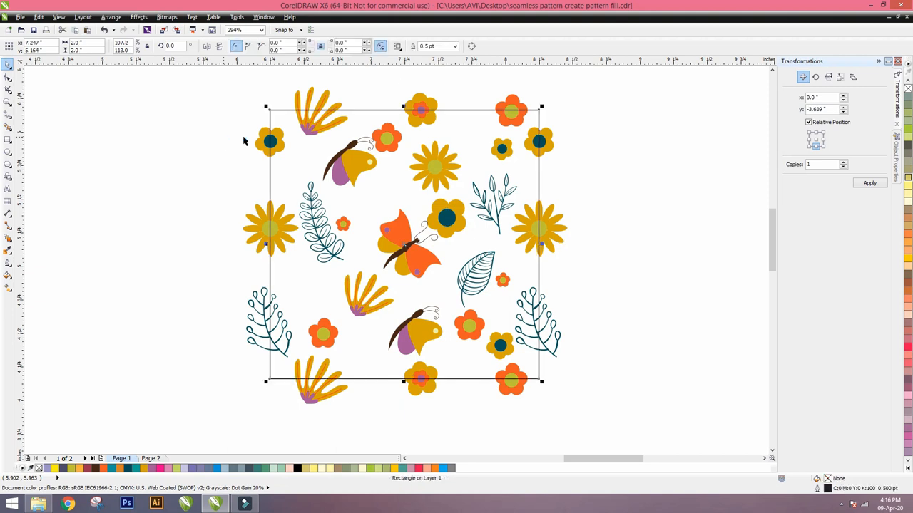
pyautogui.moveTo(564, 118)
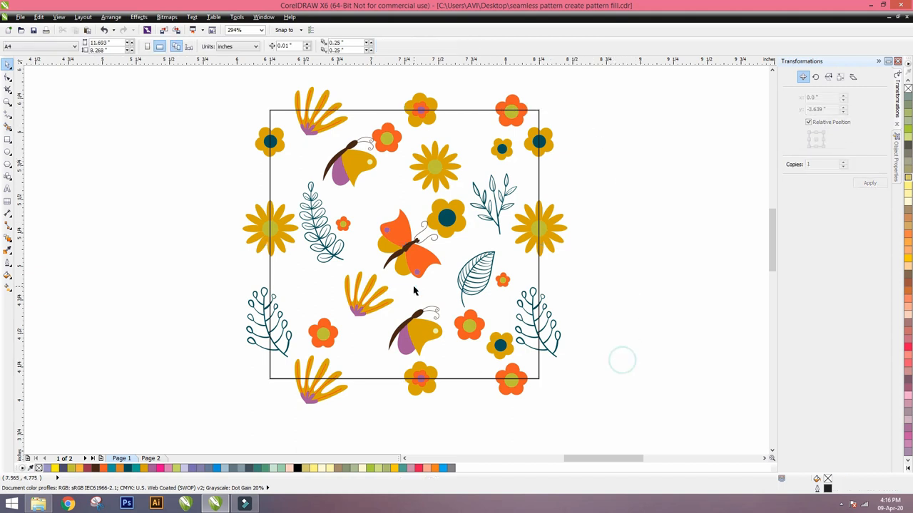
pyautogui.click(405, 107)
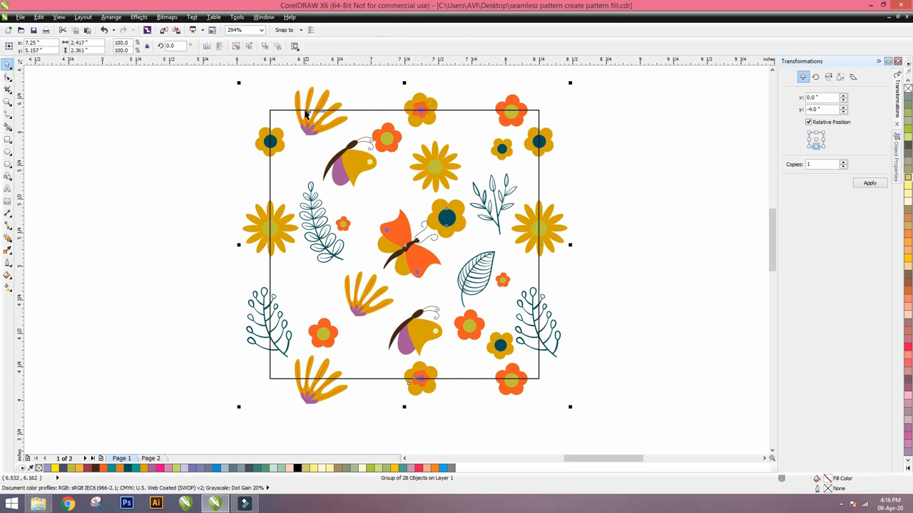
# Place the grouped motifs inside the square frame via Effects > PowerClip
pyautogui.click(138, 17)
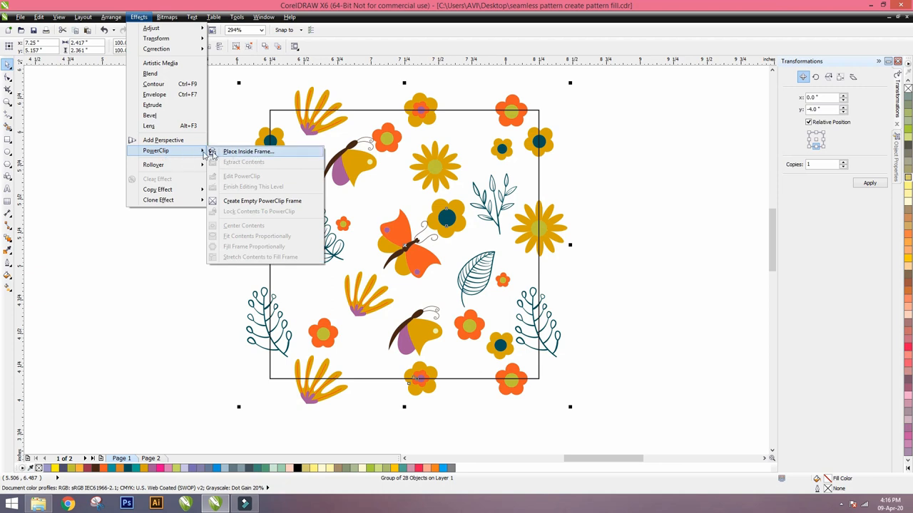
pyautogui.moveTo(248, 154)
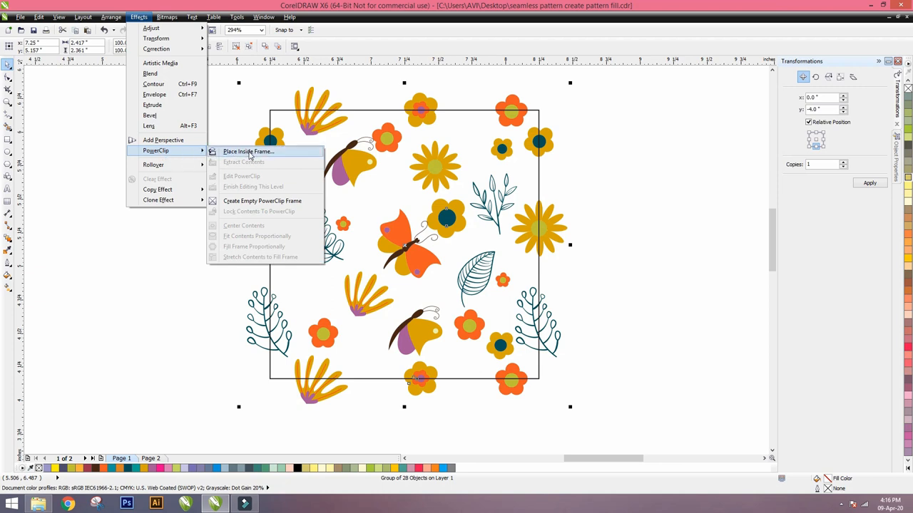
pyautogui.click(248, 152)
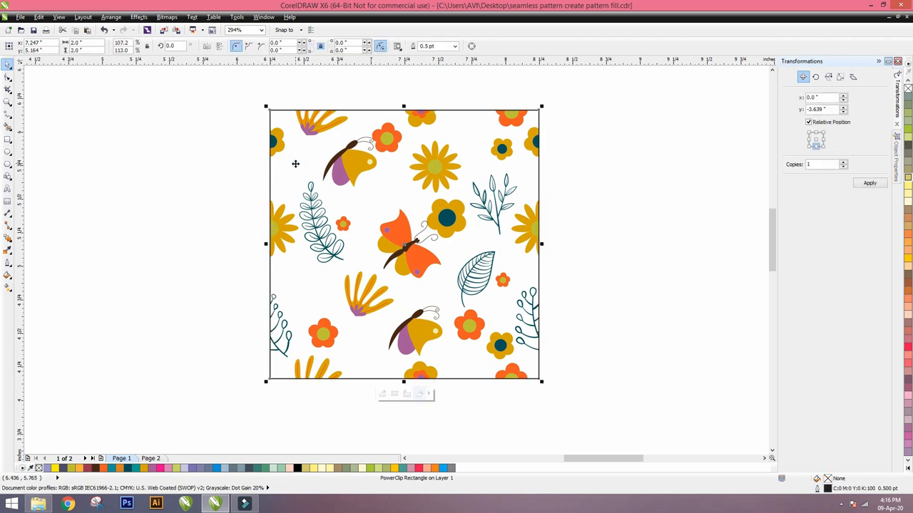
pyautogui.moveTo(521, 281)
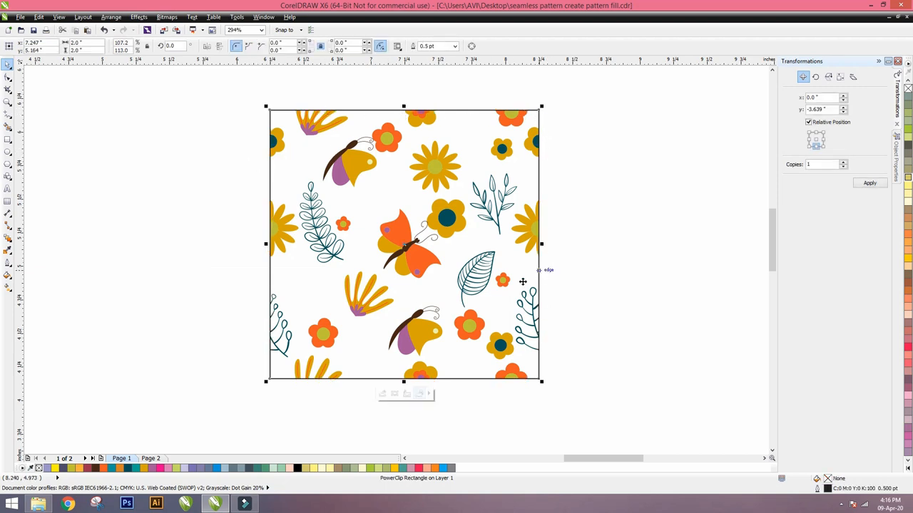
pyautogui.moveTo(892, 106)
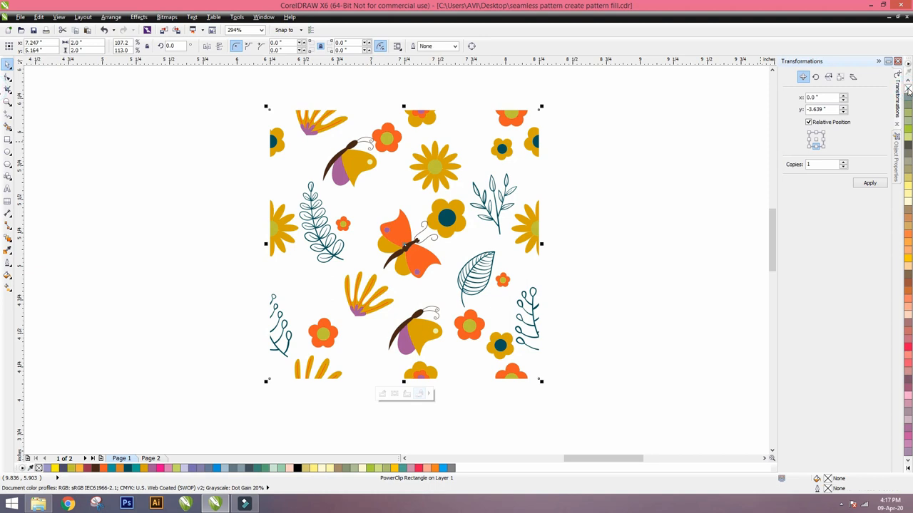
pyautogui.moveTo(527, 114)
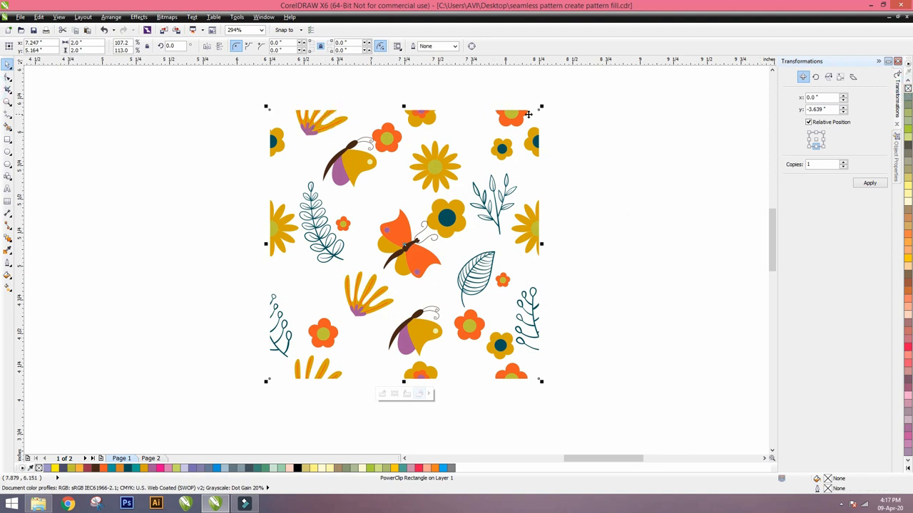
pyautogui.moveTo(421, 254)
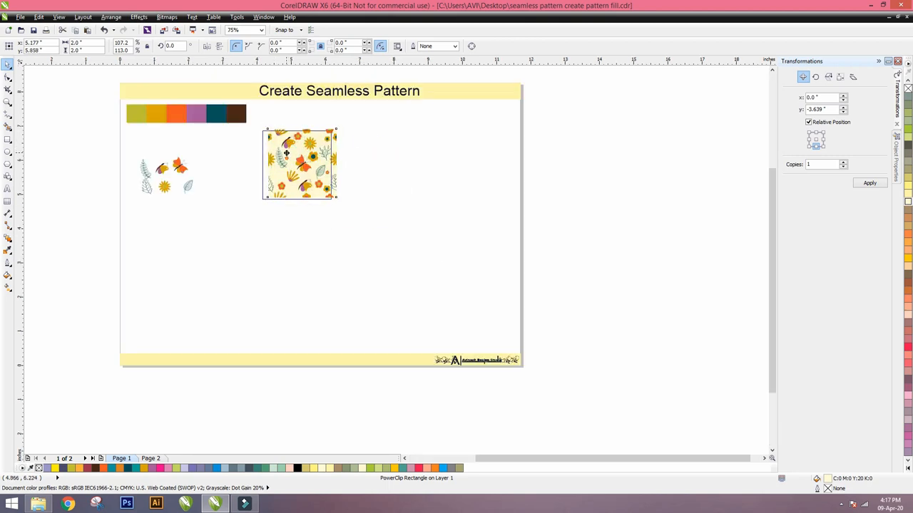
# Repeat the tile four copies across from its right side, then repeat the row downward into a grid
pyautogui.moveTo(298, 164); pyautogui.dragTo(285, 168)
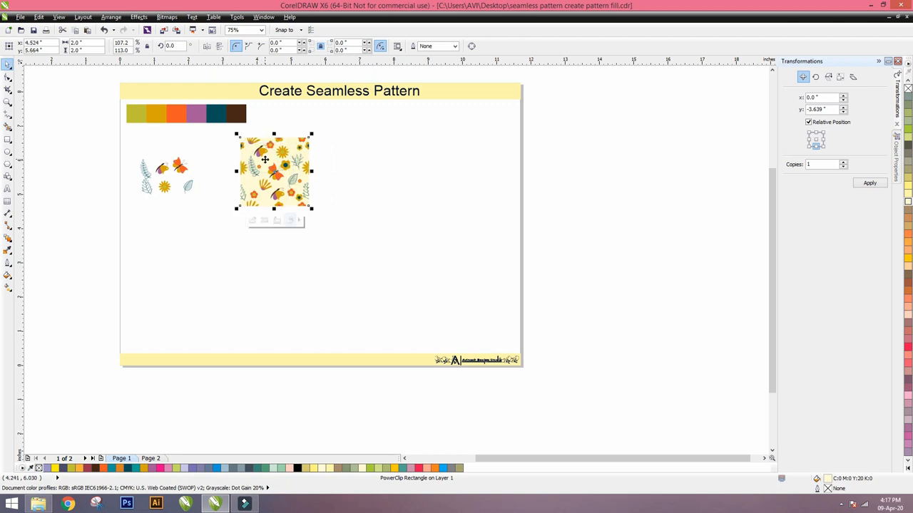
pyautogui.moveTo(337, 174)
pyautogui.write('0')
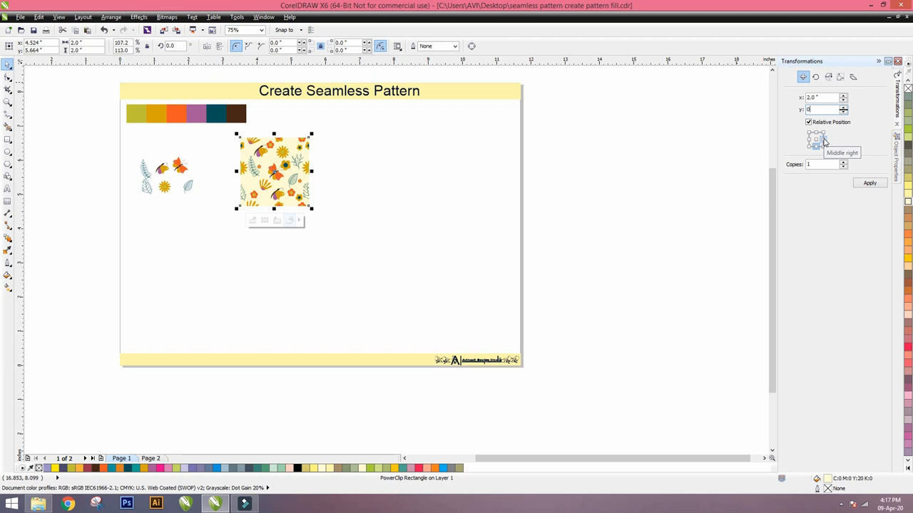
pyautogui.click(815, 140)
pyautogui.write('4')
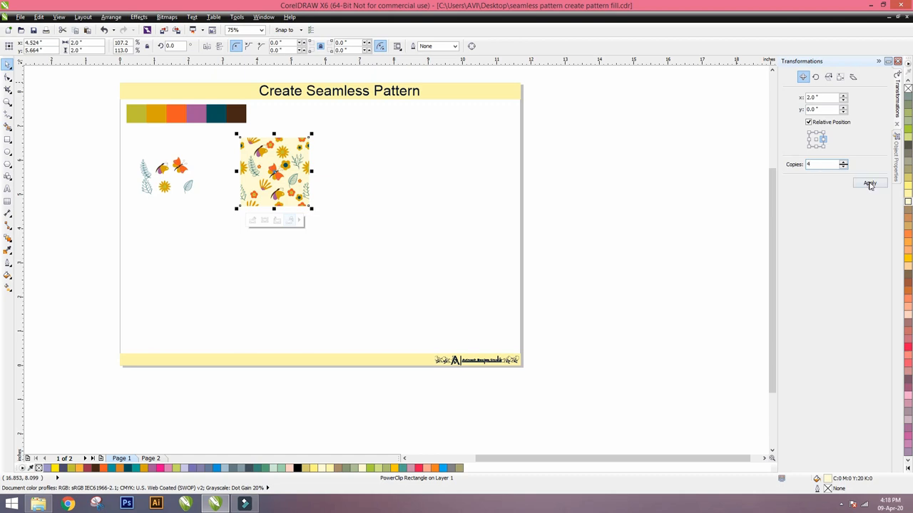
pyautogui.click(870, 182)
pyautogui.write('-2')
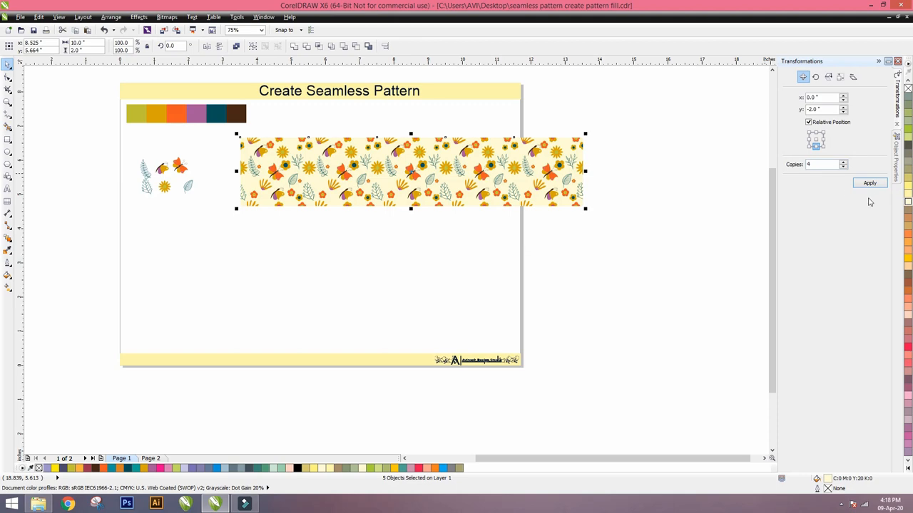
pyautogui.click(870, 182)
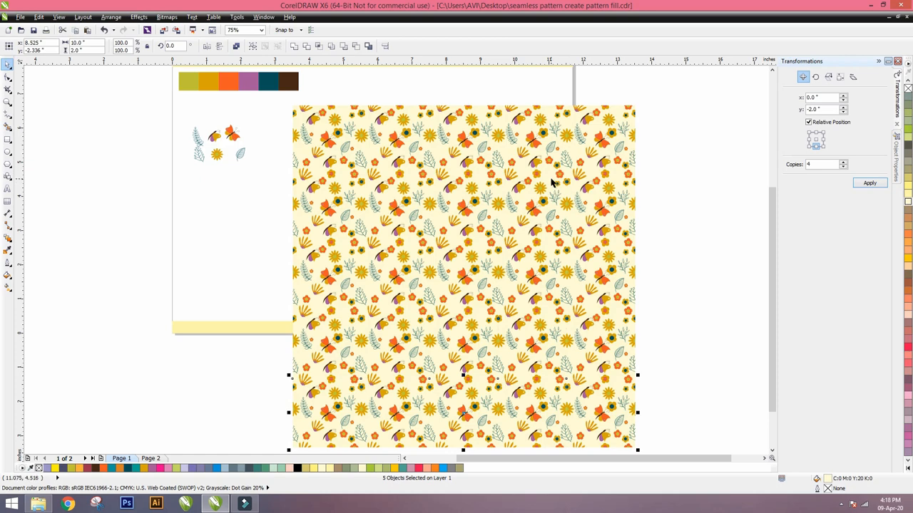
pyautogui.moveTo(570, 179)
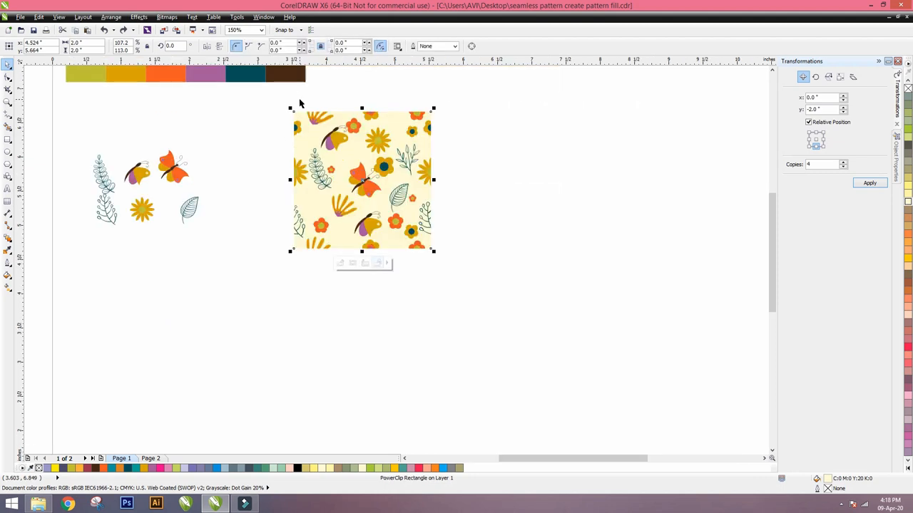
pyautogui.moveTo(368, 121)
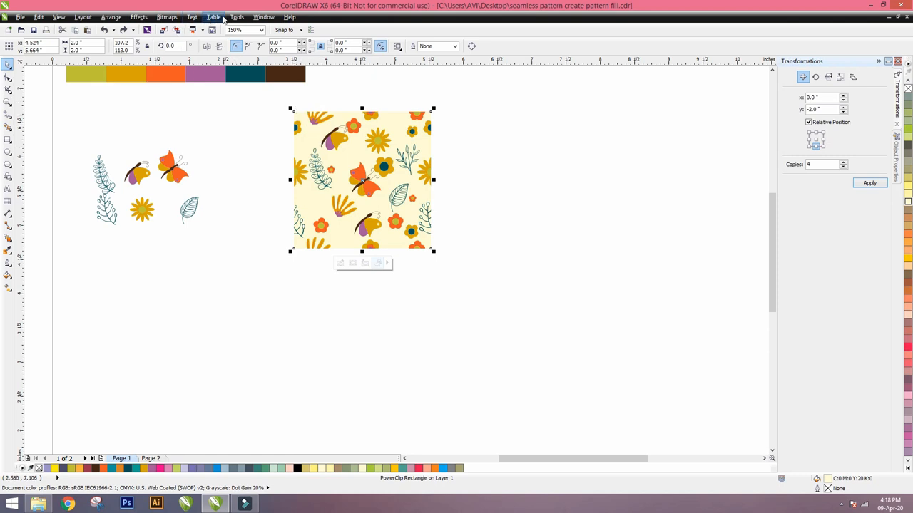
# Start a new full-colour pattern fill from Tools > Create and mark the tile area
pyautogui.click(236, 17)
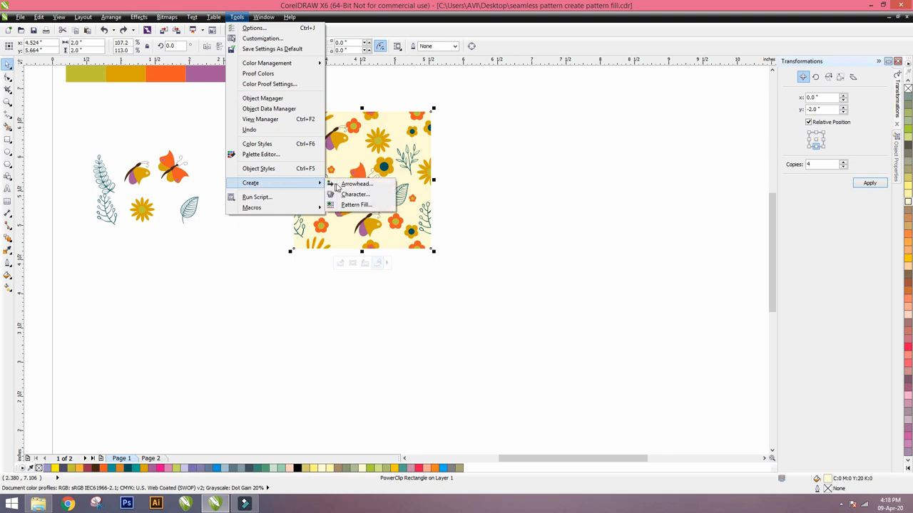
pyautogui.moveTo(357, 205)
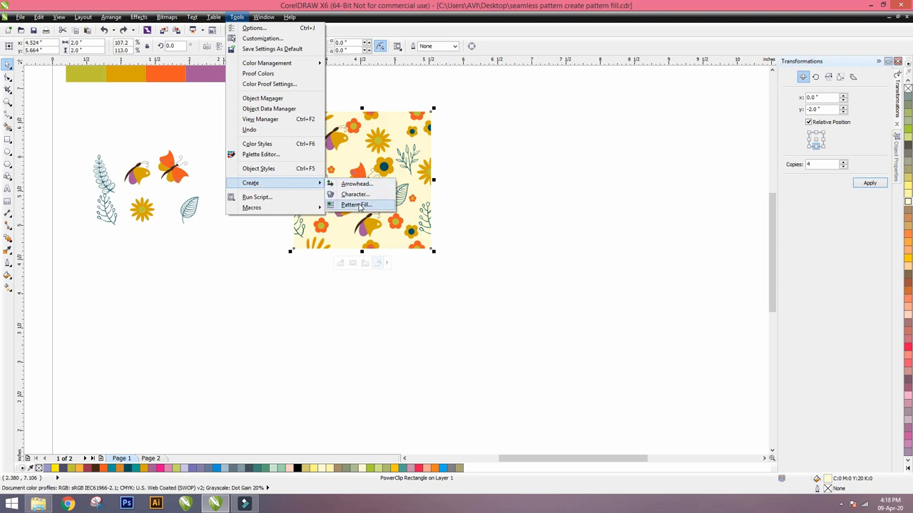
pyautogui.click(355, 205)
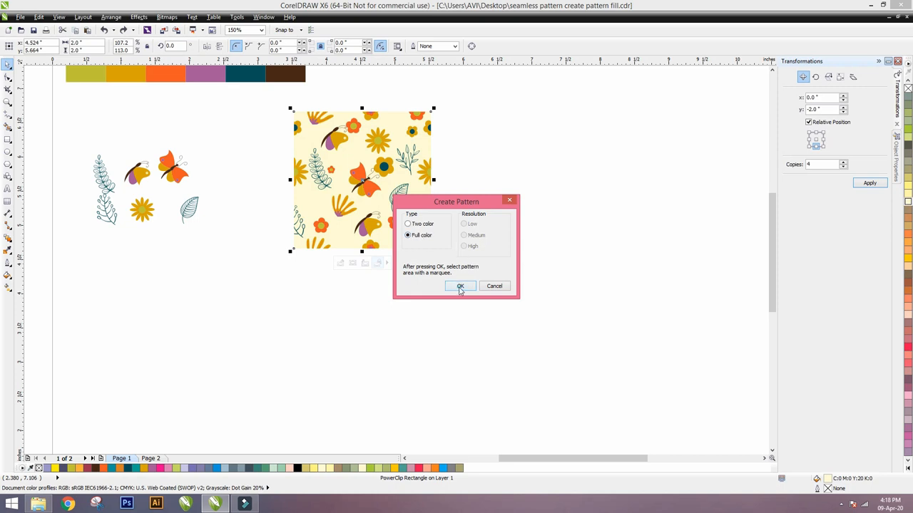
pyautogui.click(459, 285)
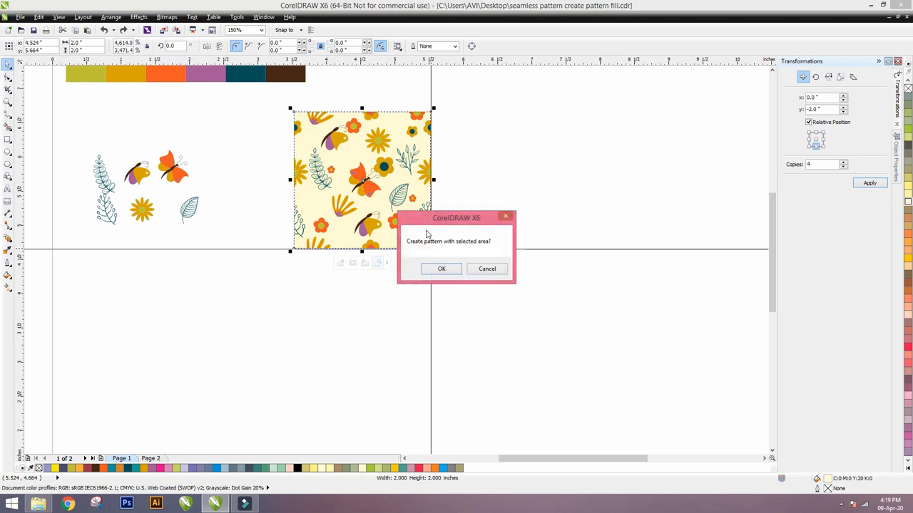
pyautogui.moveTo(468, 268)
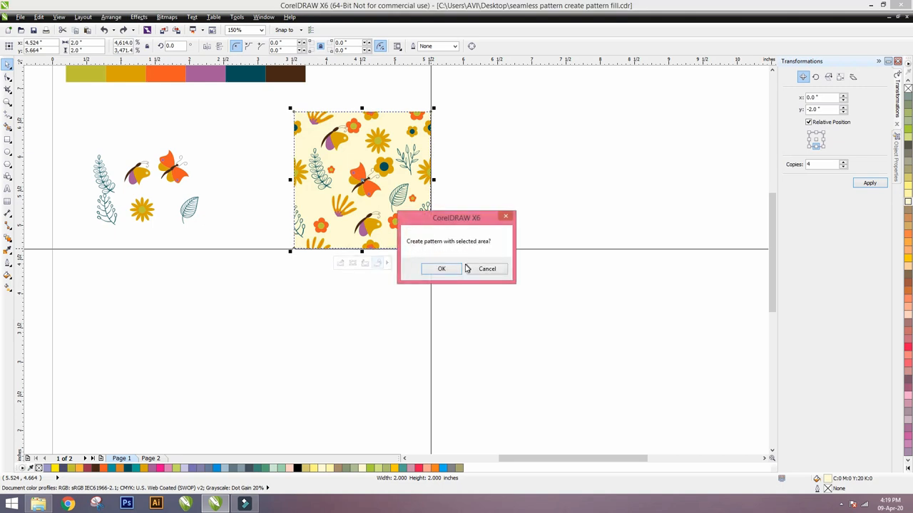
# Confirm the pattern and save it as a vector pattern named 'floral pattern'
pyautogui.click(441, 268)
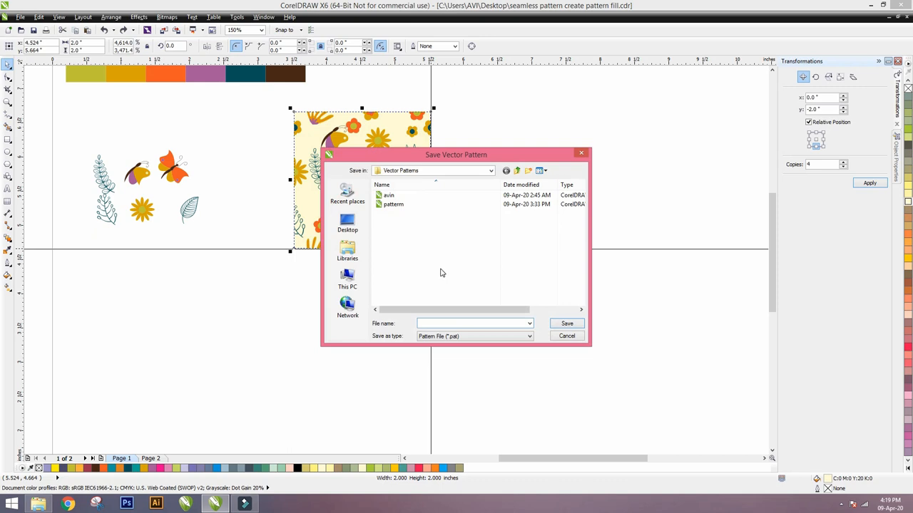
pyautogui.click(470, 323)
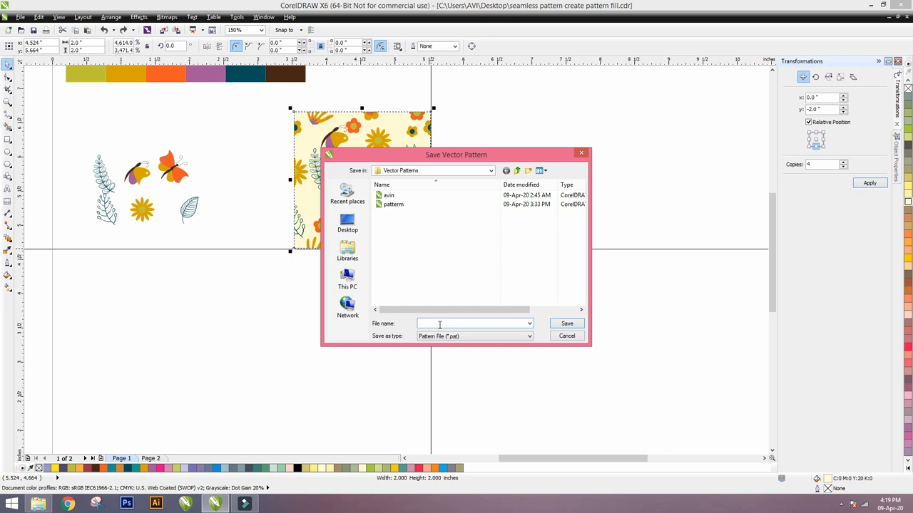
pyautogui.write('floral pattern')
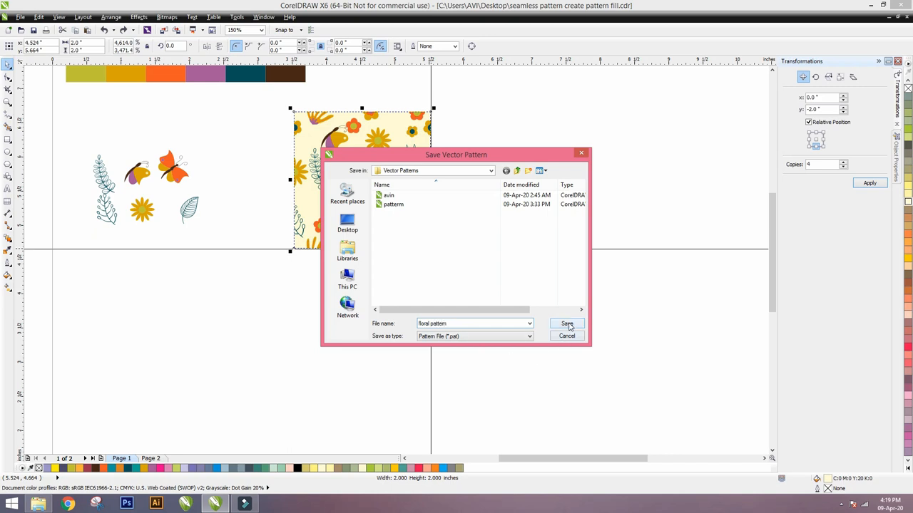
pyautogui.click(567, 322)
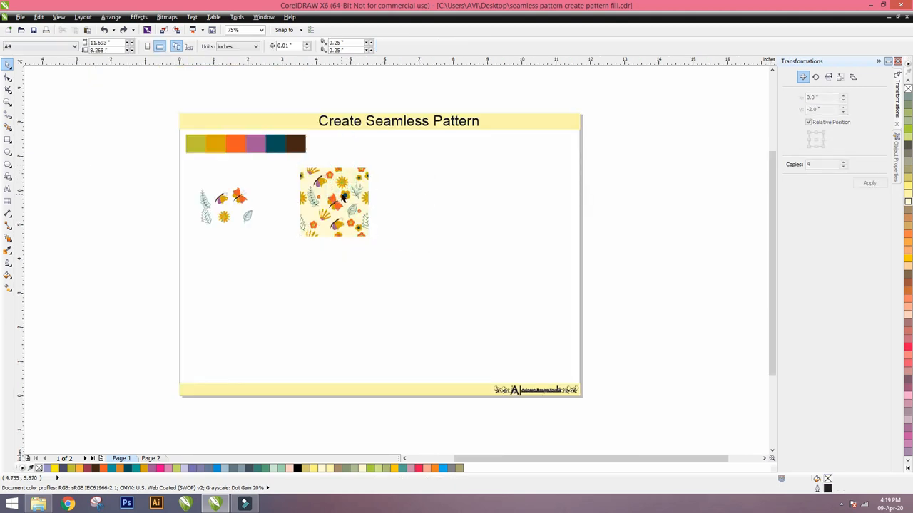
# Draw a large rectangle across most of the page and bring up its Object Properties
pyautogui.click(333, 203)
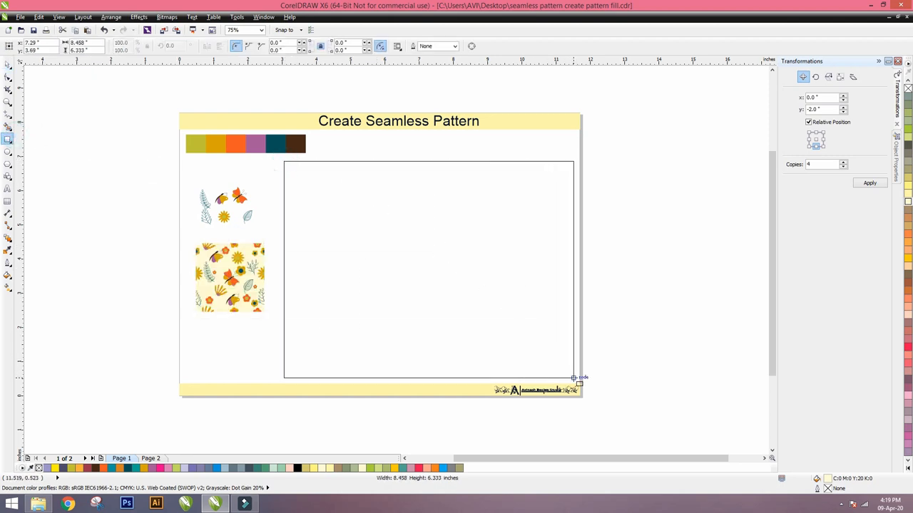
pyautogui.click(428, 268)
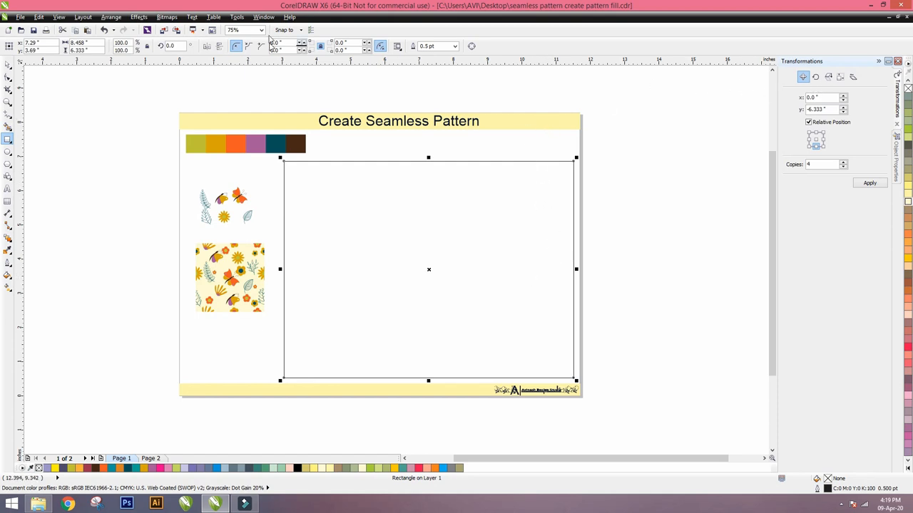
pyautogui.click(263, 17)
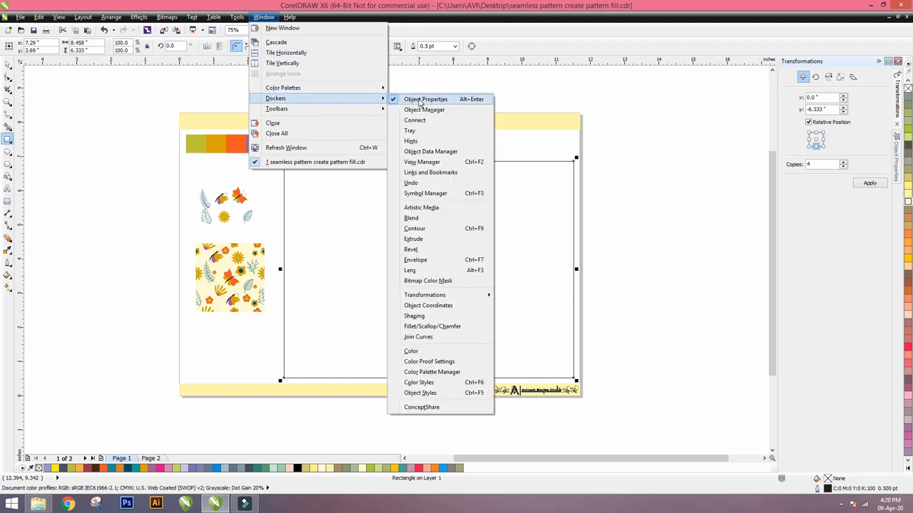
pyautogui.moveTo(442, 103)
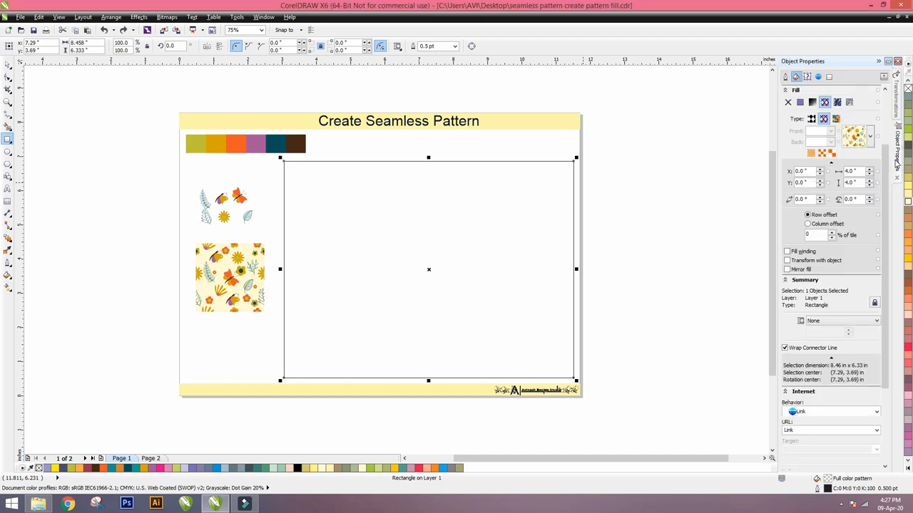
pyautogui.moveTo(796, 77)
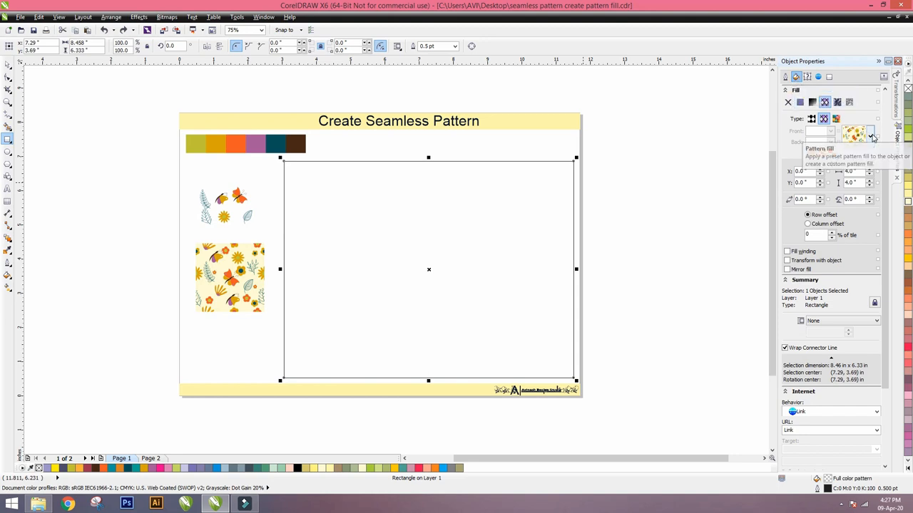
# Apply the saved floral vector pattern from Documents > Corel > Corel Content > Vector Patterns as the rectangle's fill
pyautogui.click(870, 136)
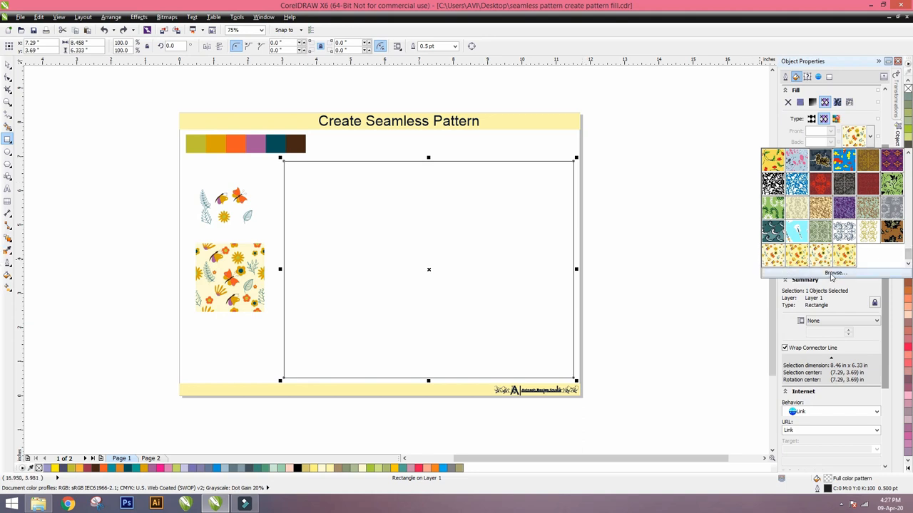
pyautogui.click(834, 274)
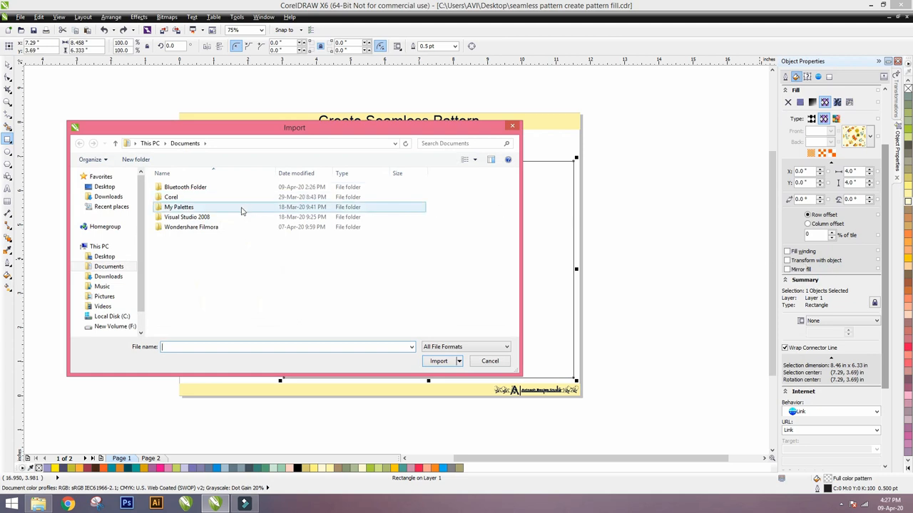
pyautogui.doubleClick(171, 197)
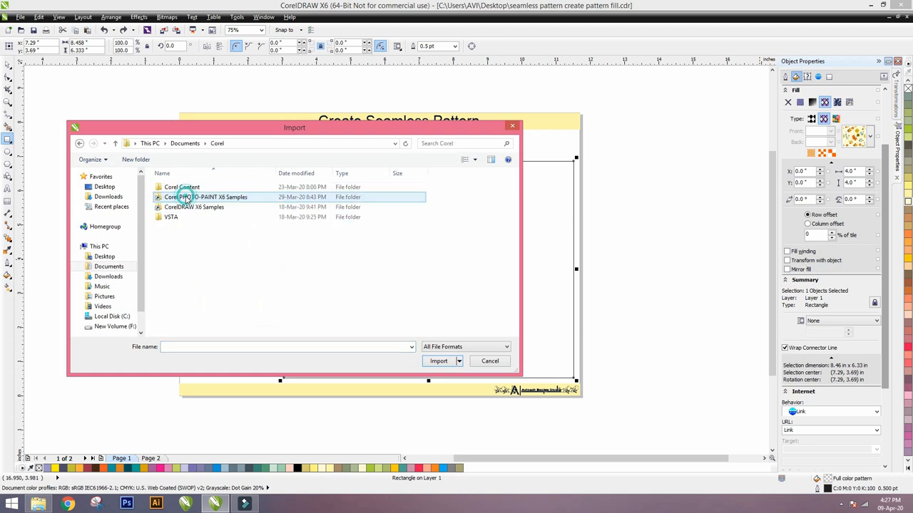
pyautogui.doubleClick(183, 187)
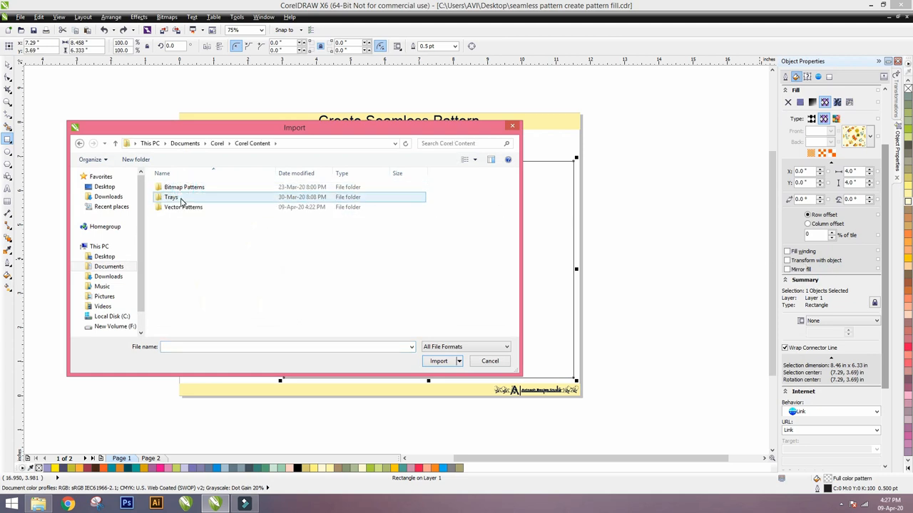
pyautogui.doubleClick(182, 207)
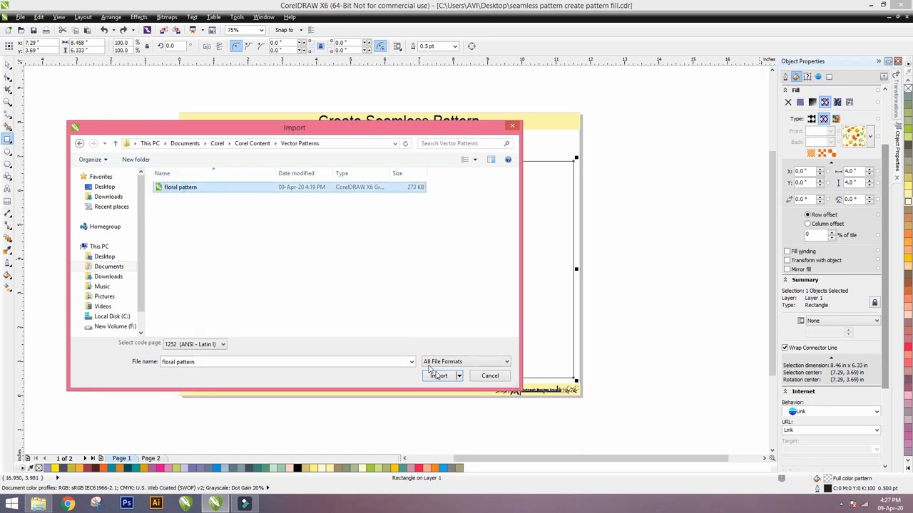
pyautogui.click(438, 376)
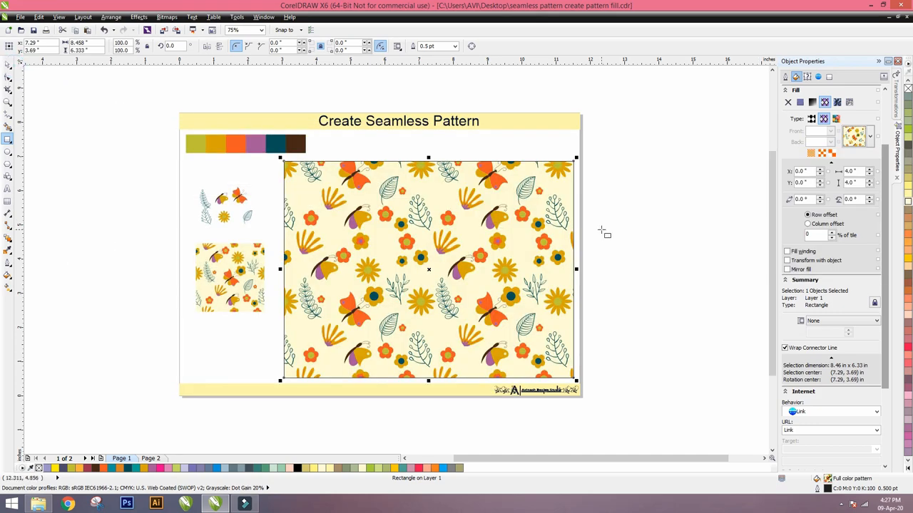
pyautogui.moveTo(434, 254)
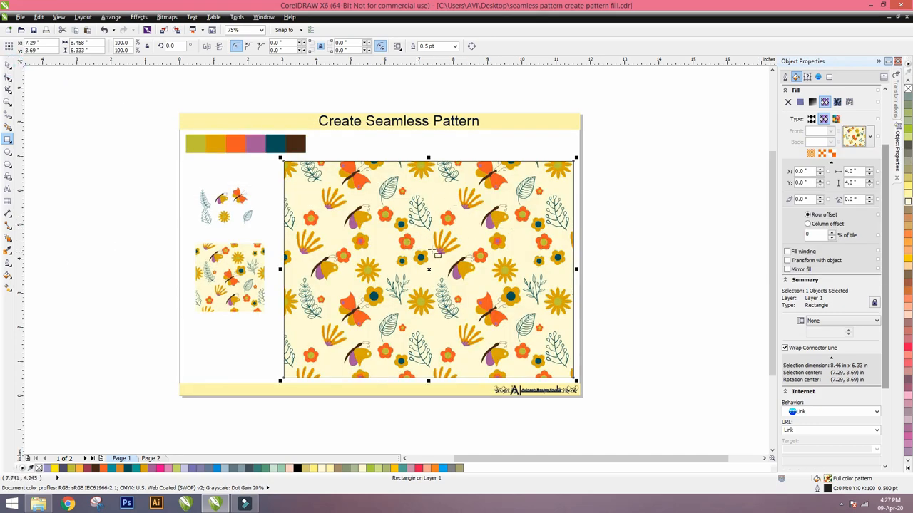
pyautogui.moveTo(614, 165)
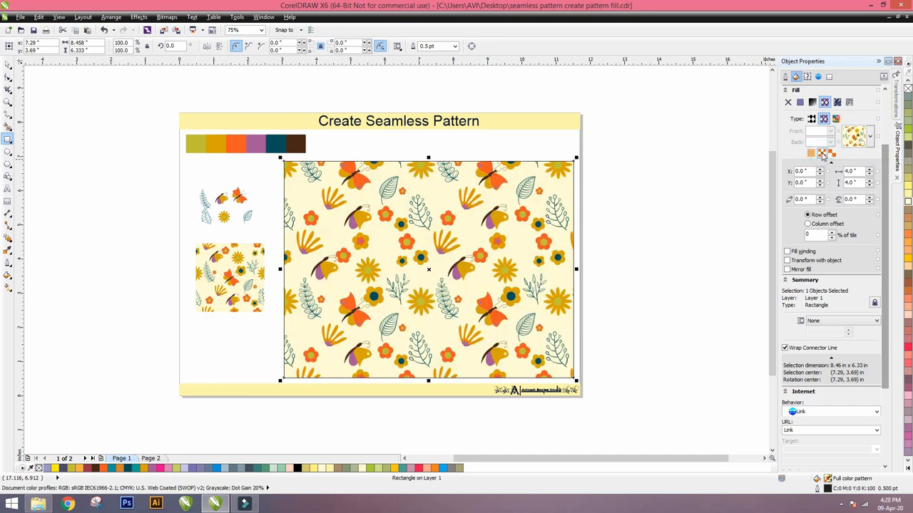
# Reduce the floral fill's tile width and height so more motifs repeat across the rectangle
pyautogui.click(822, 154)
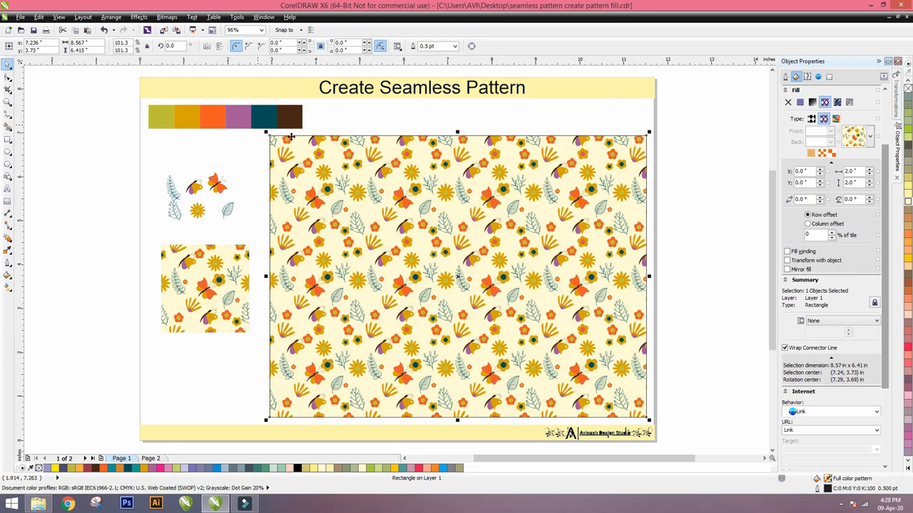
pyautogui.moveTo(415, 231)
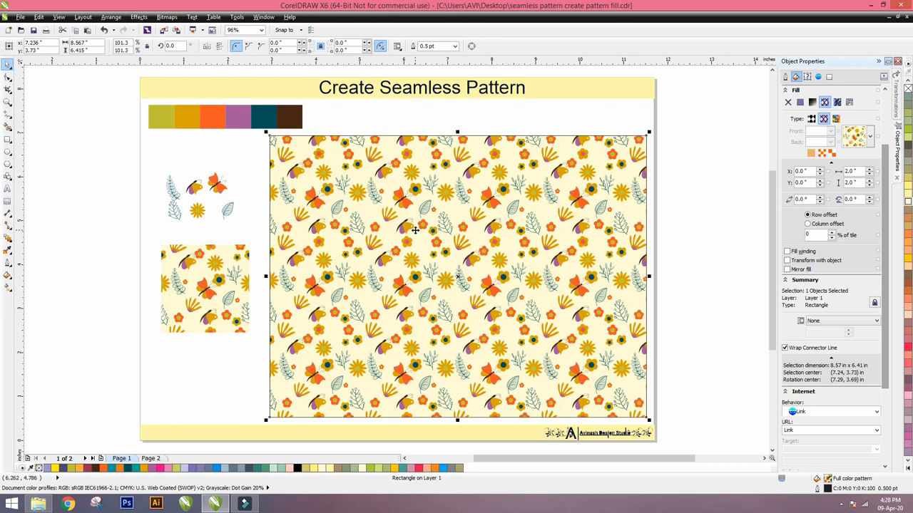
pyautogui.moveTo(375, 189)
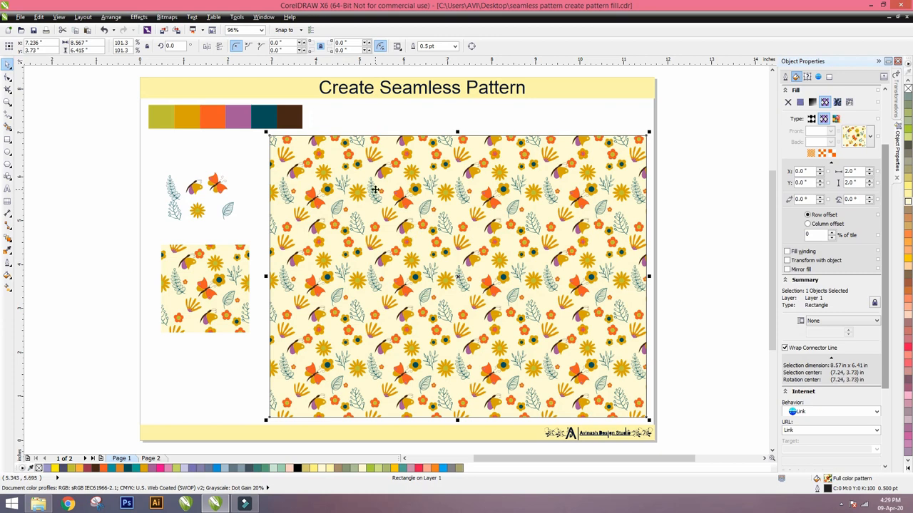